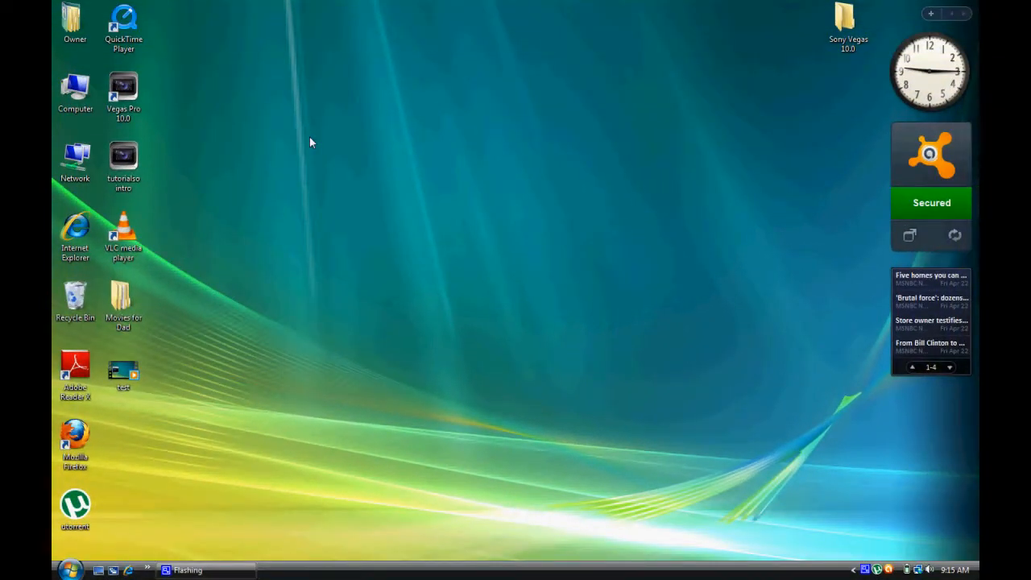
mouse_move(296, 203)
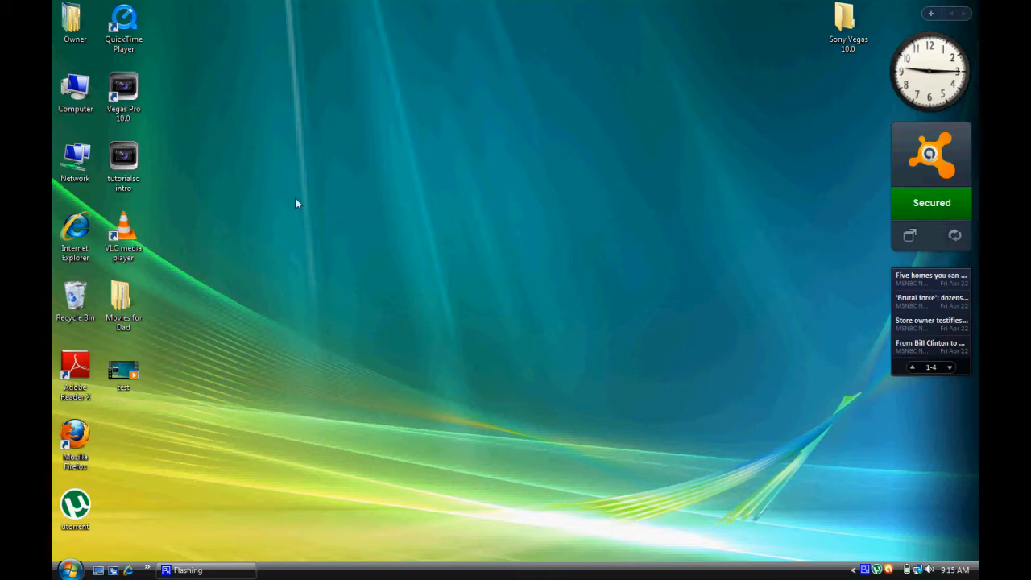
Launch Firefox and go to doperoms.com through the address bar suggestion for 'dopero'.
left_click_drag(296, 203, 274, 297)
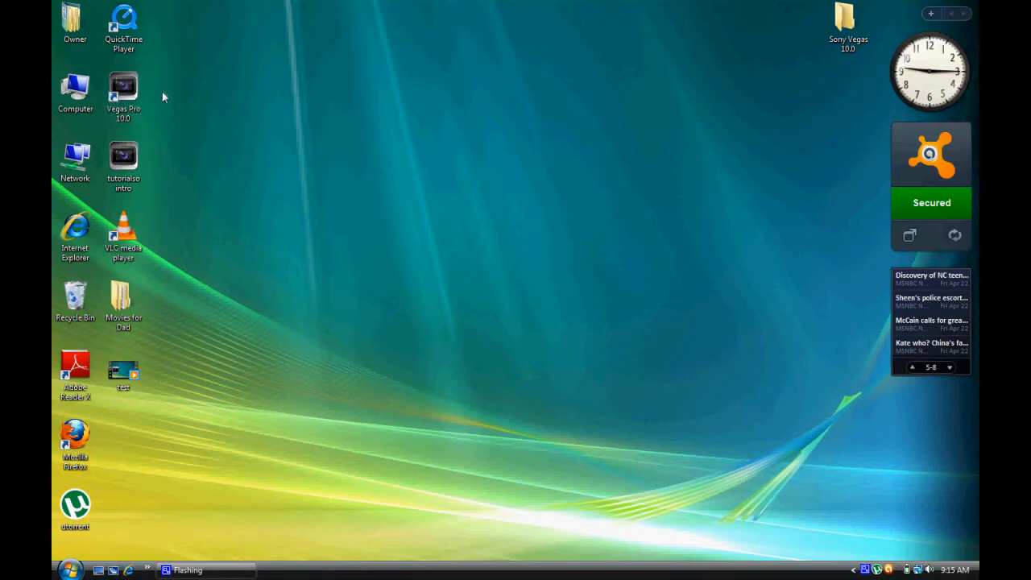
mouse_move(215, 365)
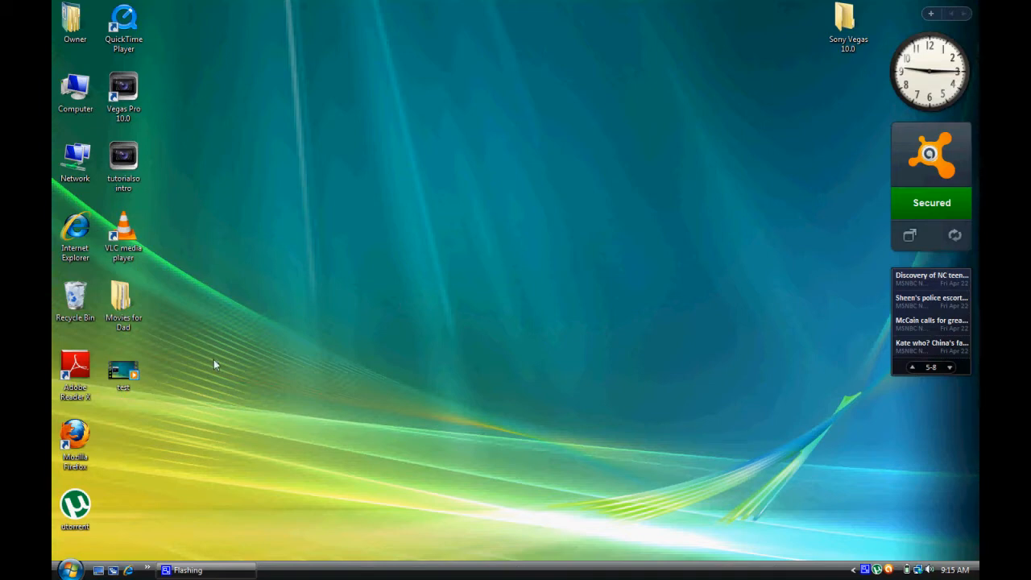
mouse_move(114, 452)
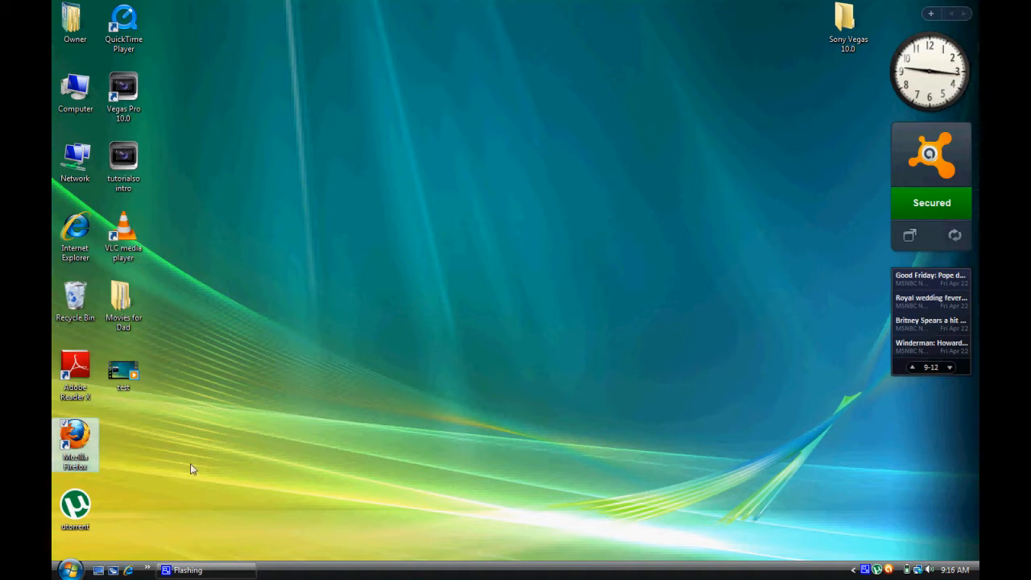
double_click(74, 446)
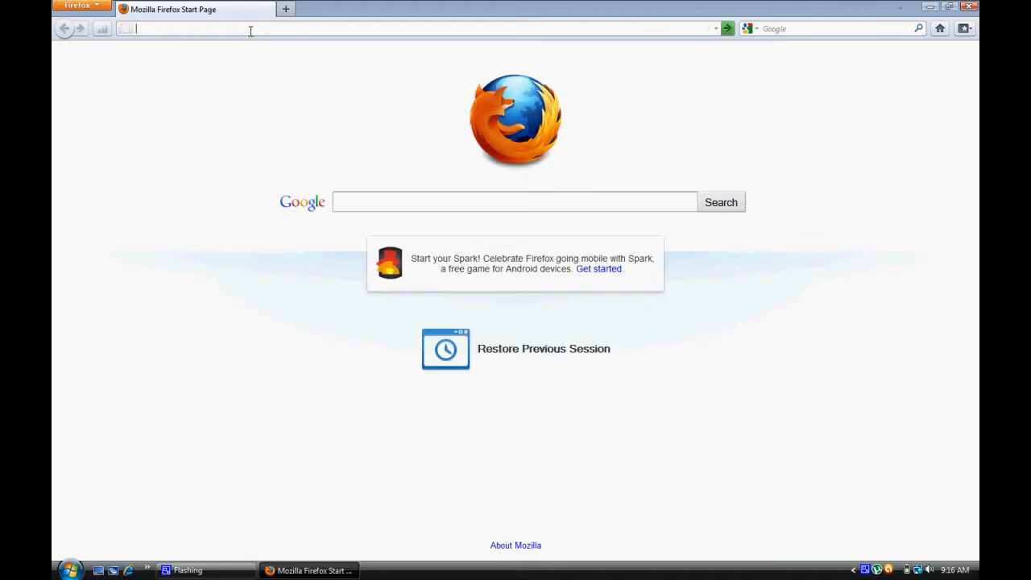
type("dopero")
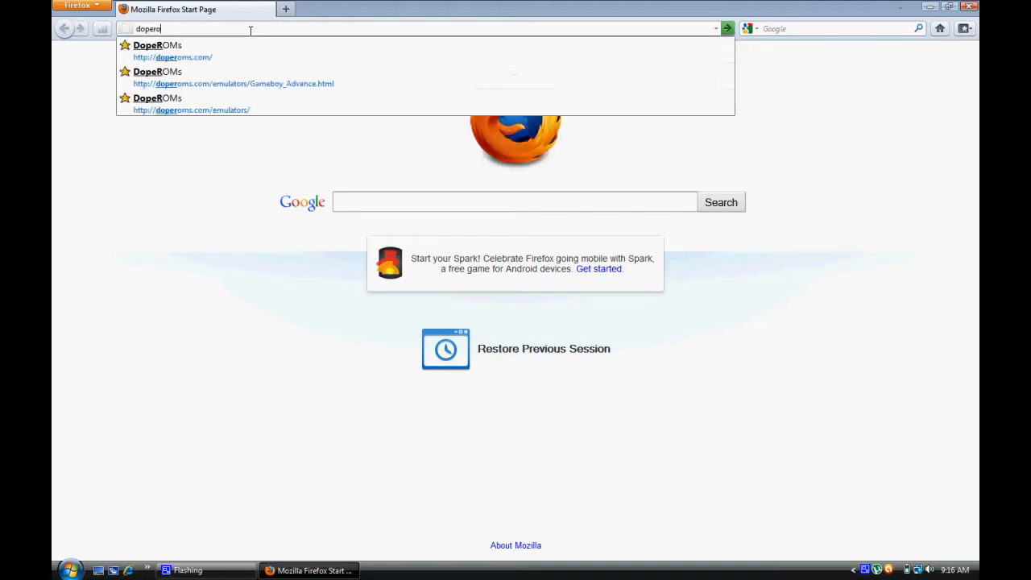
left_click(173, 57)
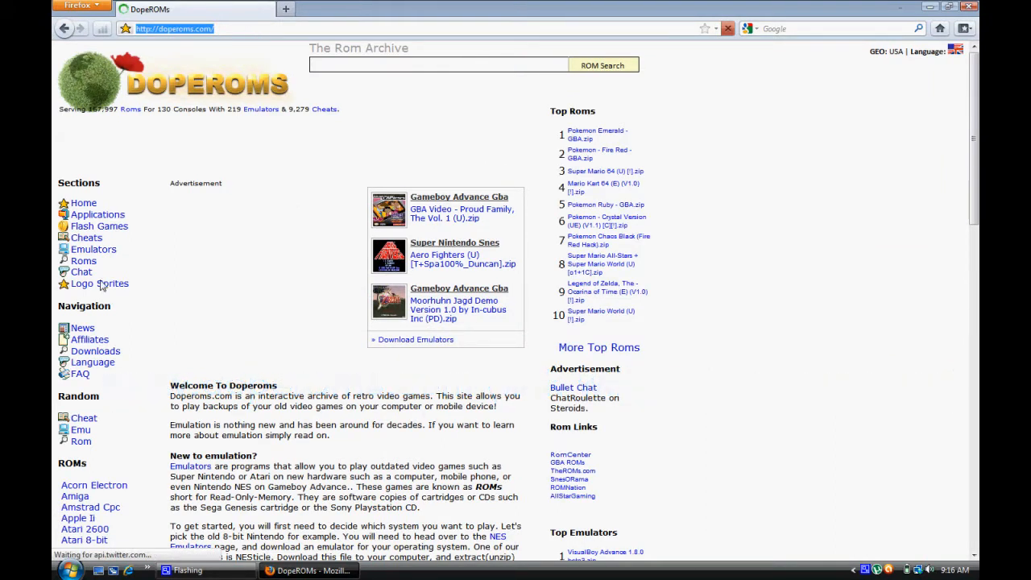
mouse_move(94, 249)
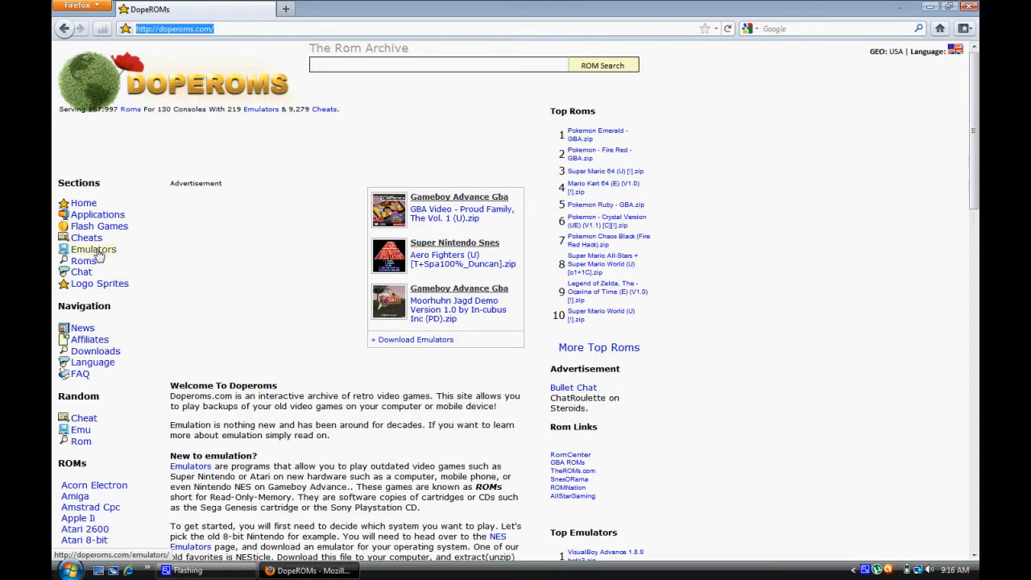
Open the Emulators section and choose Gameboy Advance from the emulator listing.
left_click(94, 249)
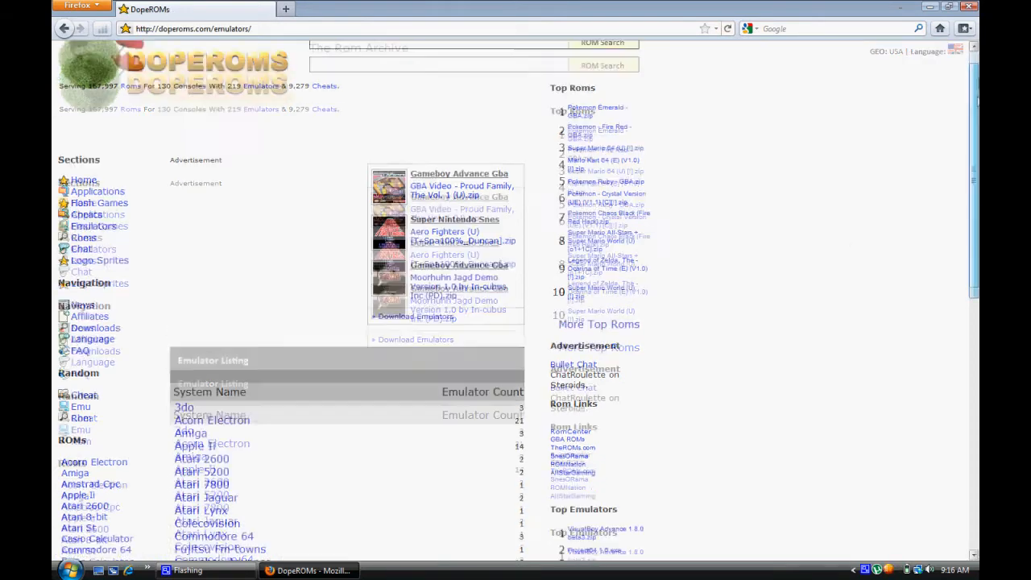
scroll("down", 3)
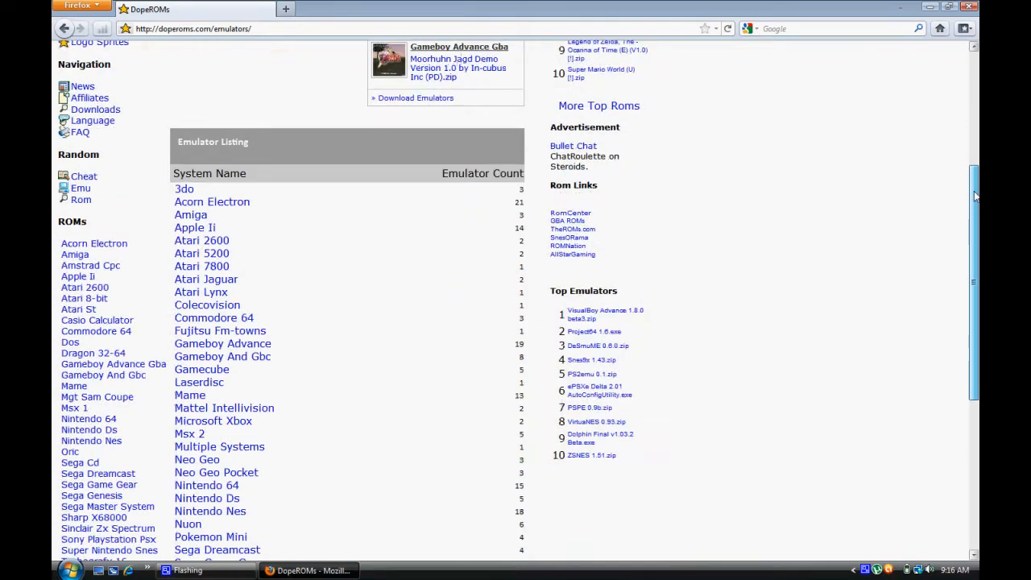
scroll("down", 3)
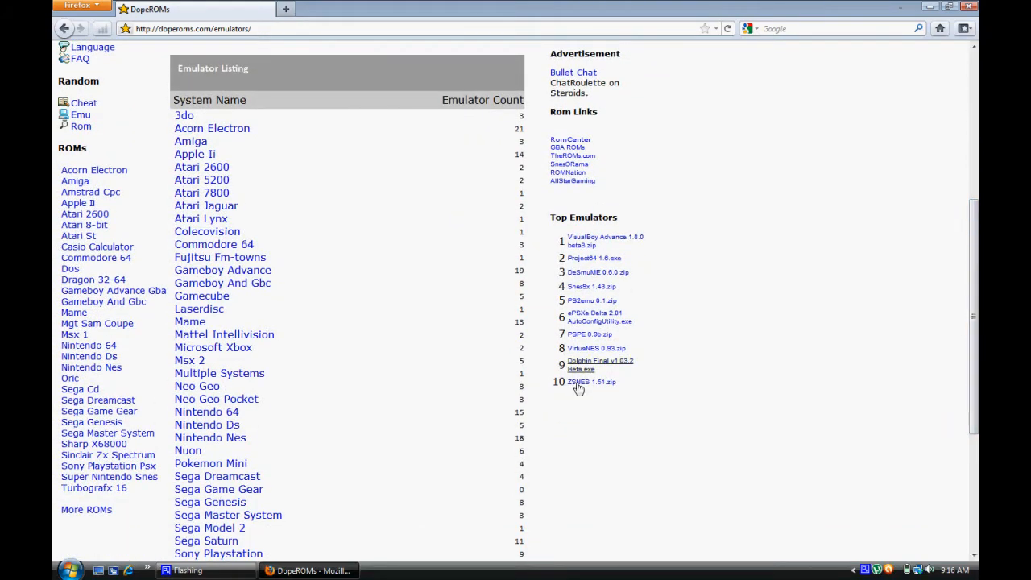
mouse_move(258, 424)
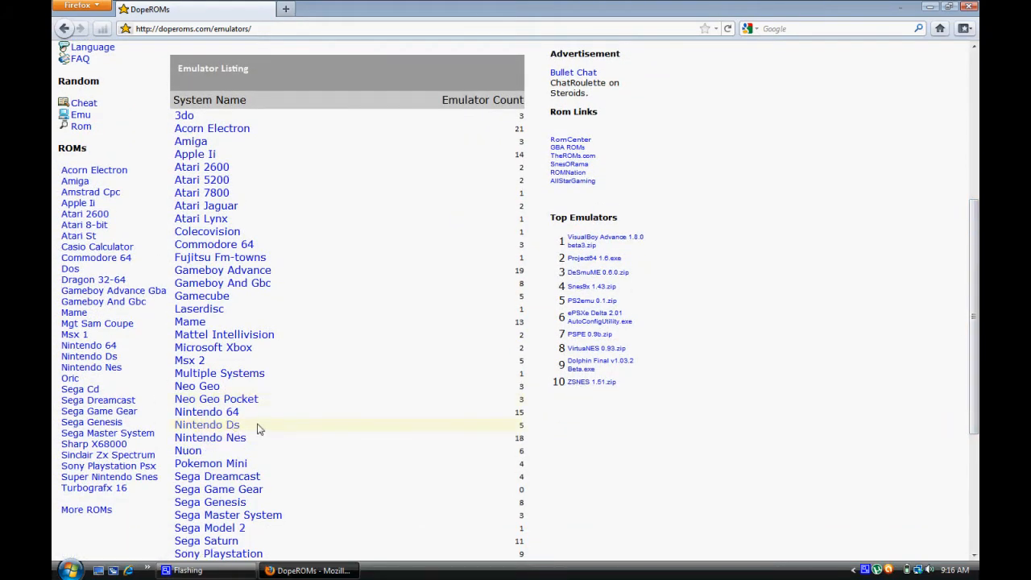
mouse_move(266, 417)
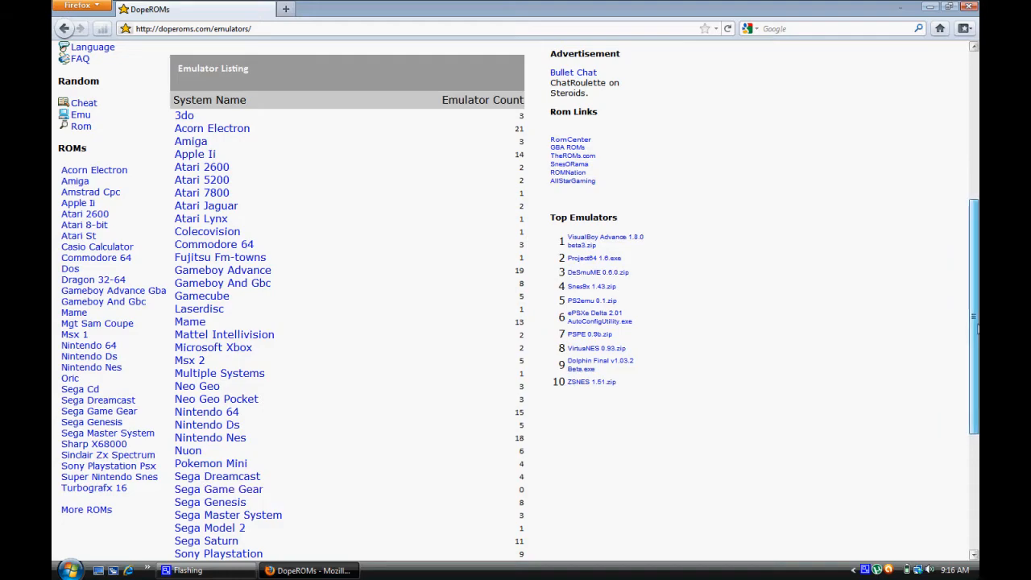
scroll("down", 3)
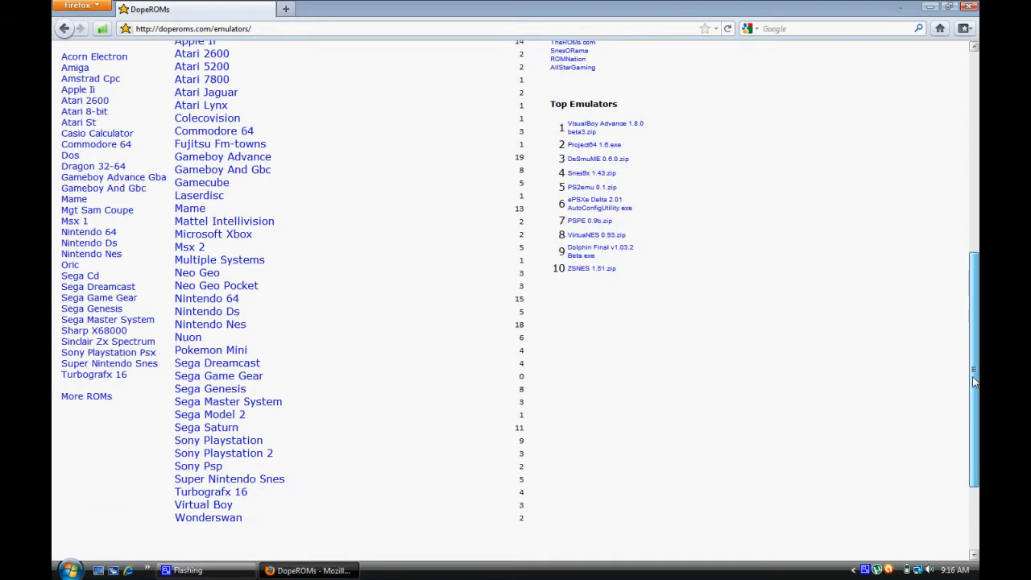
scroll("up", 3)
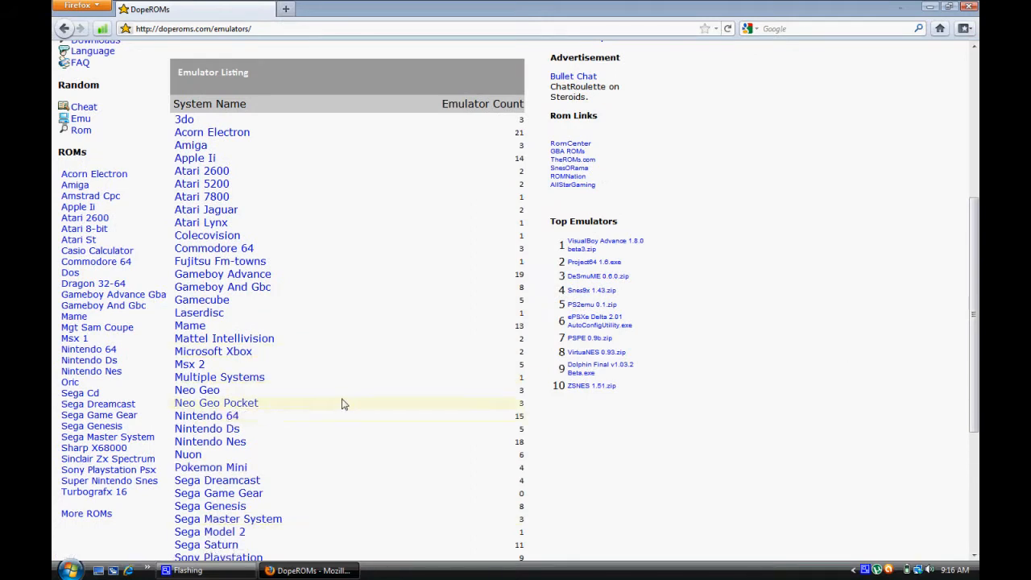
mouse_move(270, 184)
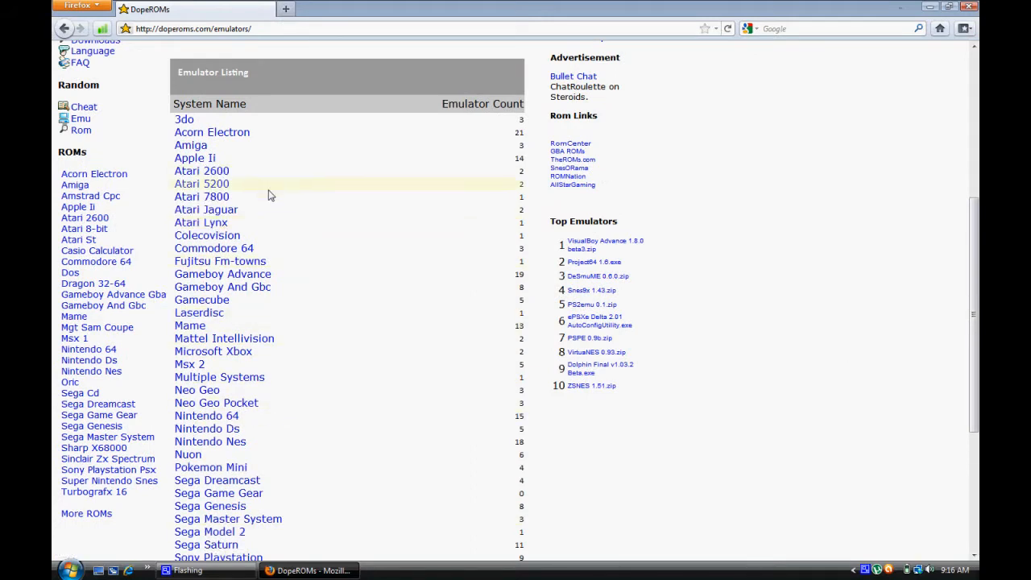
mouse_move(210, 442)
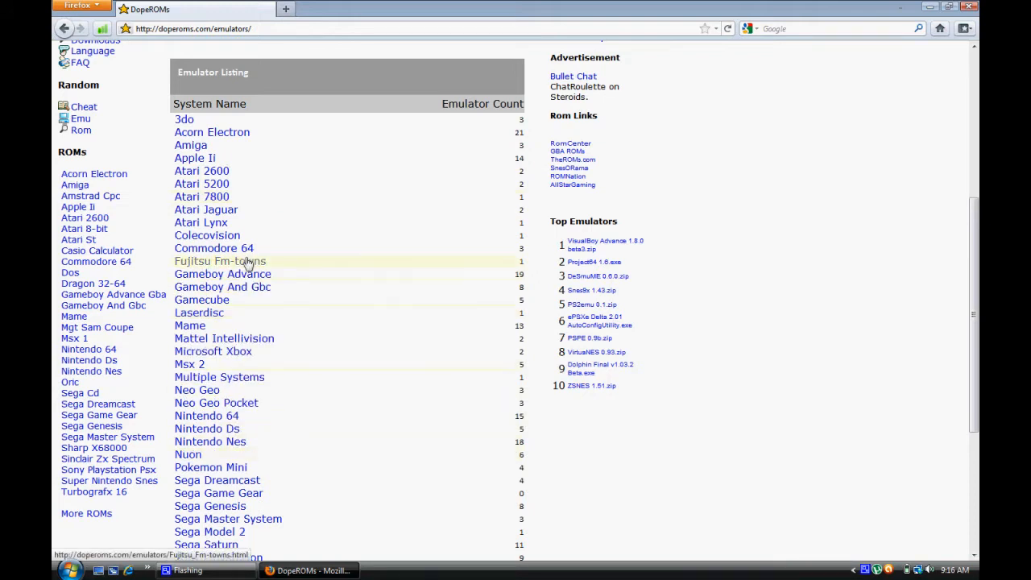
left_click(222, 274)
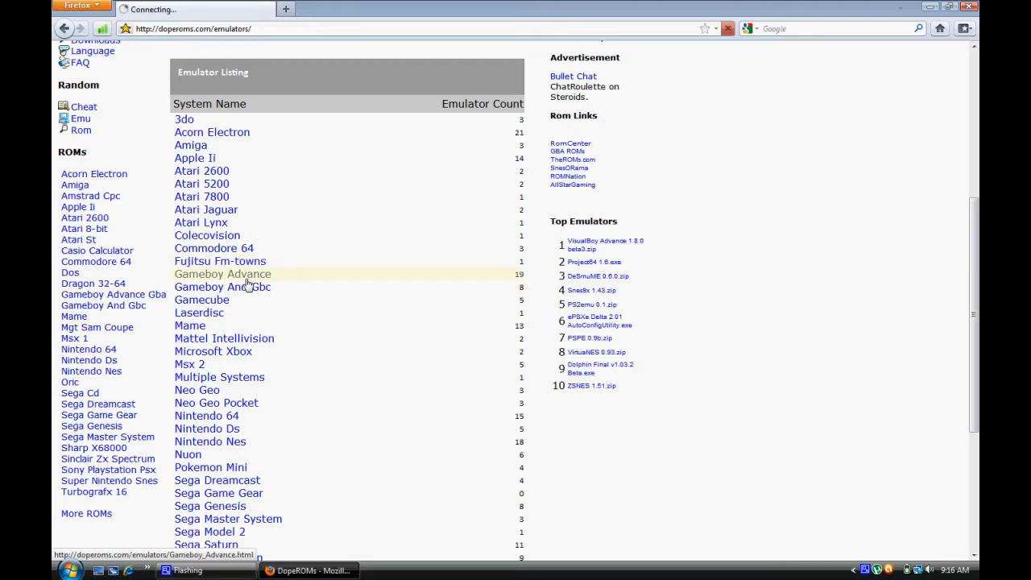
Open the VisualBoy_Advance_1.8.0_beta3.zip entry and follow its Download VisualBoy Advance link.
left_click(221, 274)
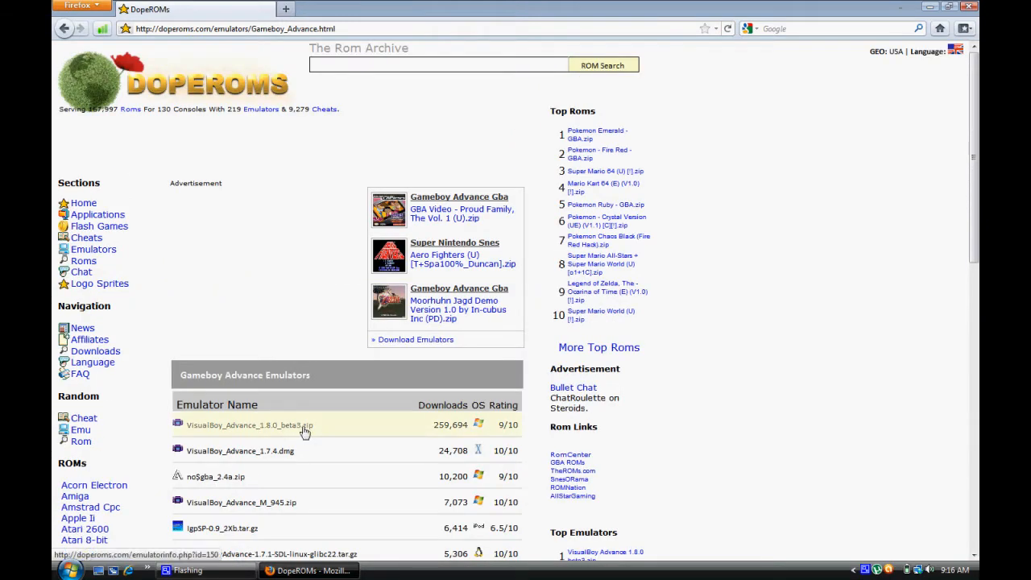
double_click(270, 425)
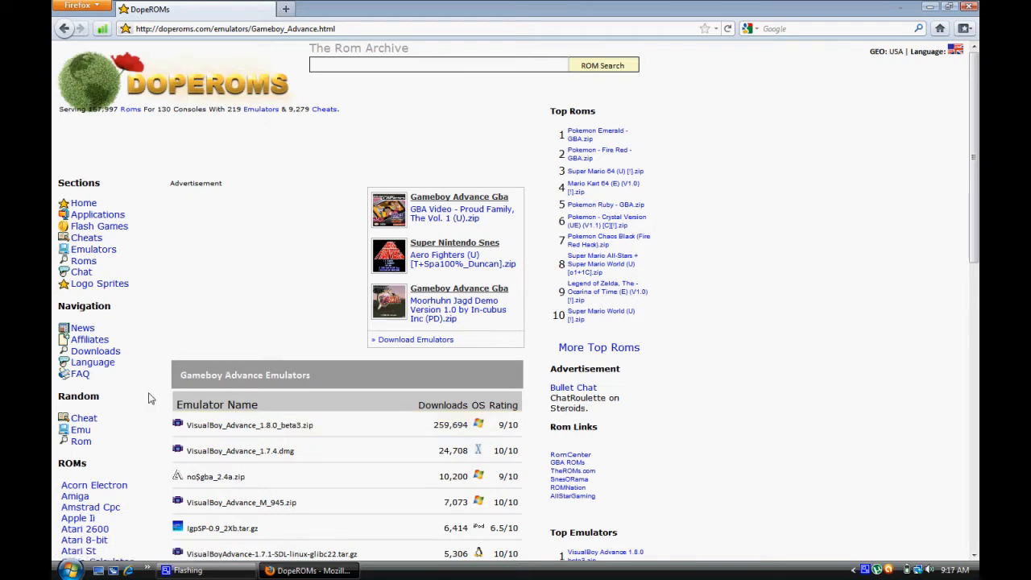
mouse_move(278, 431)
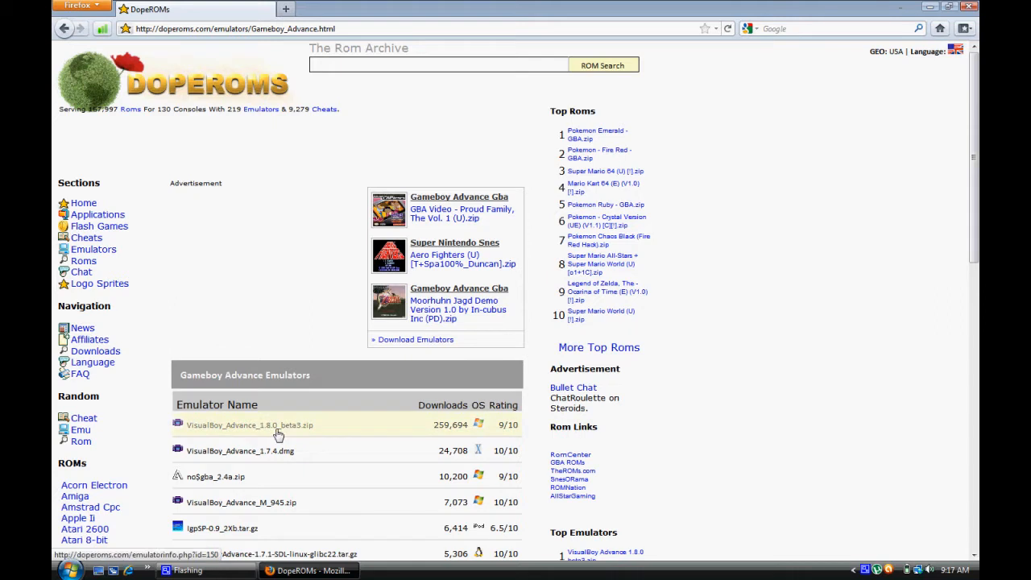
left_click(250, 425)
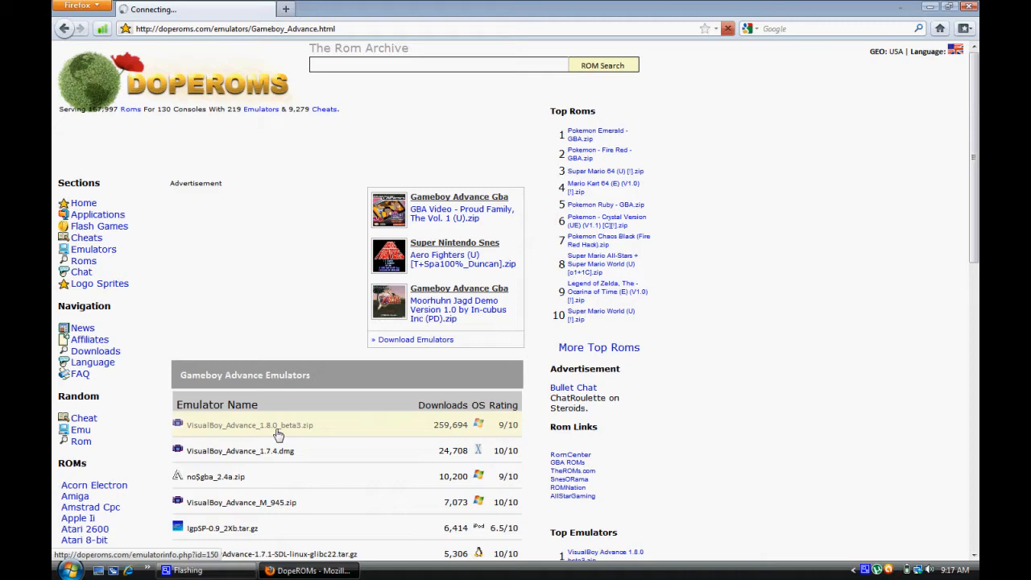
left_click(249, 424)
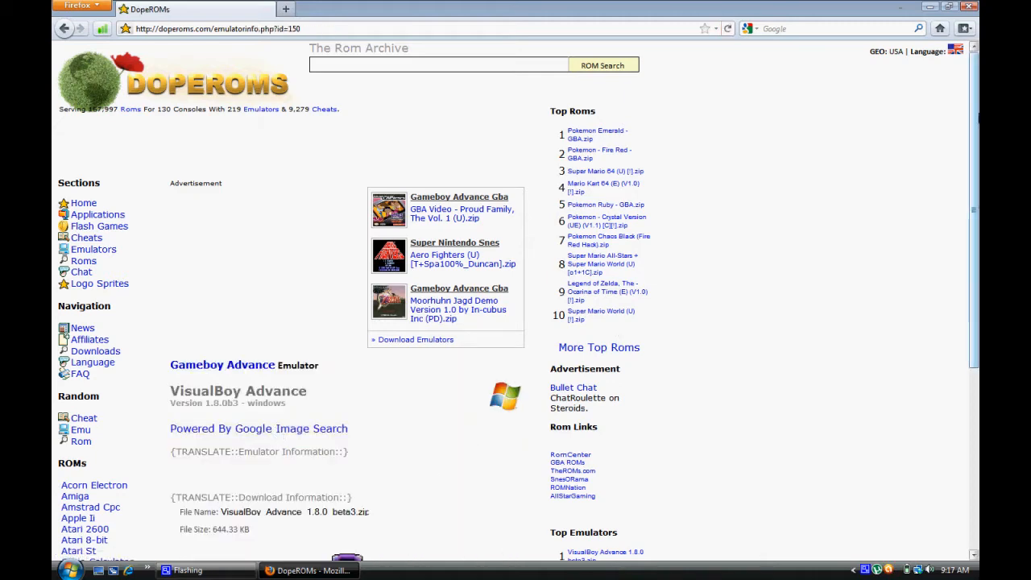
scroll("down", 3)
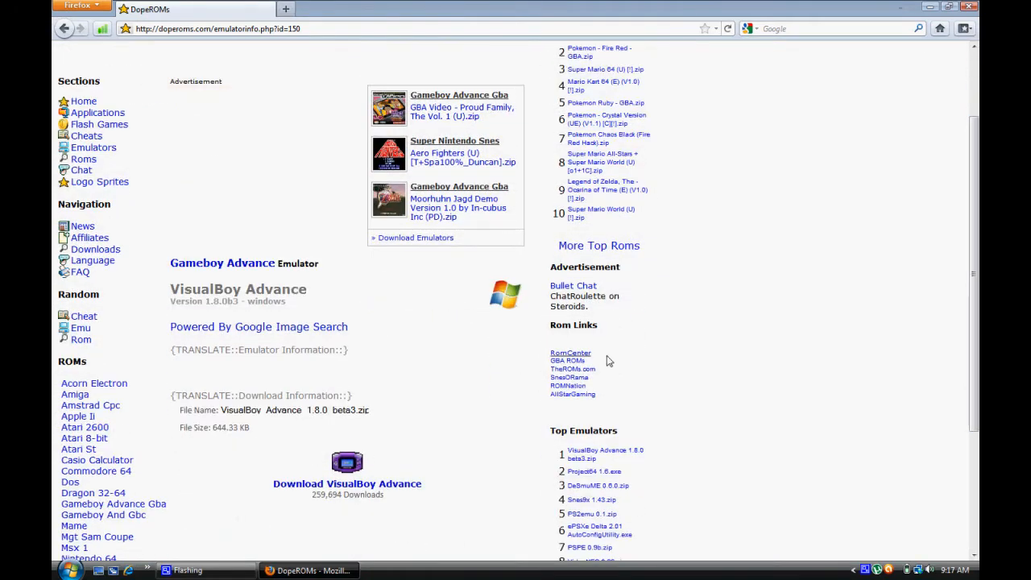
left_click(347, 483)
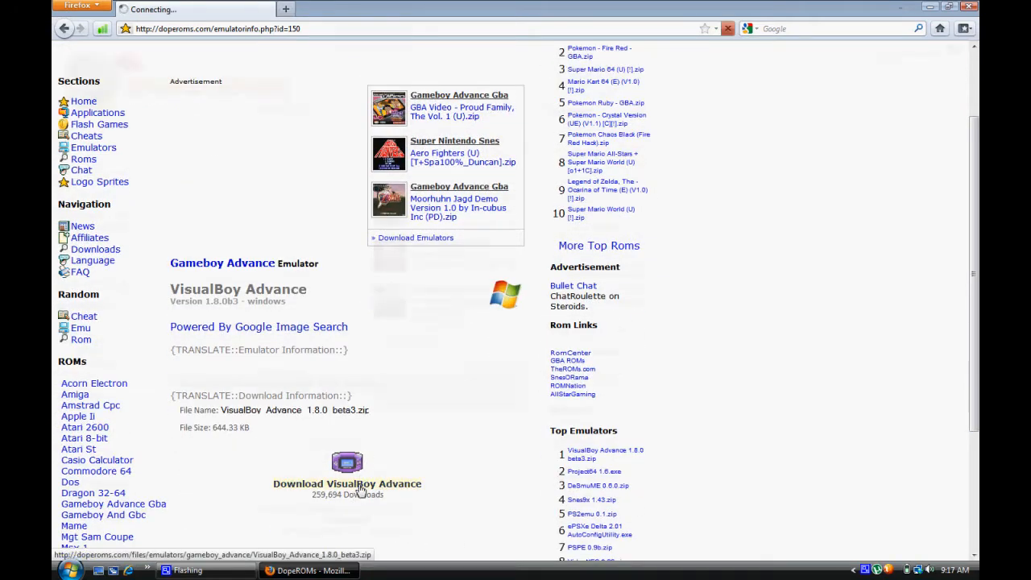
left_click(347, 483)
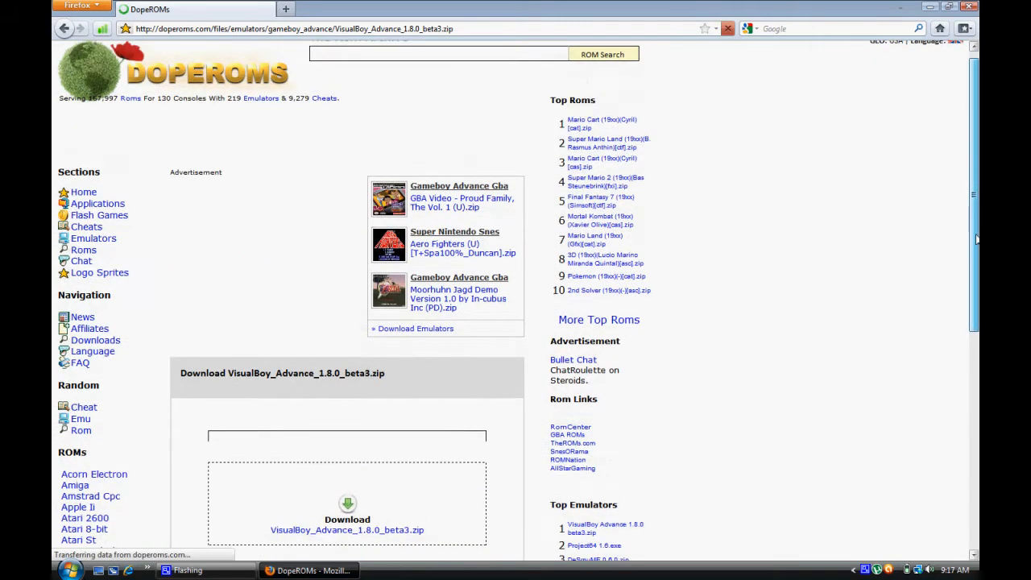
Start the VisualBoy Advance zip download, keeping 'Open with WinRAR.ZIP (default)'.
scroll("down", 3)
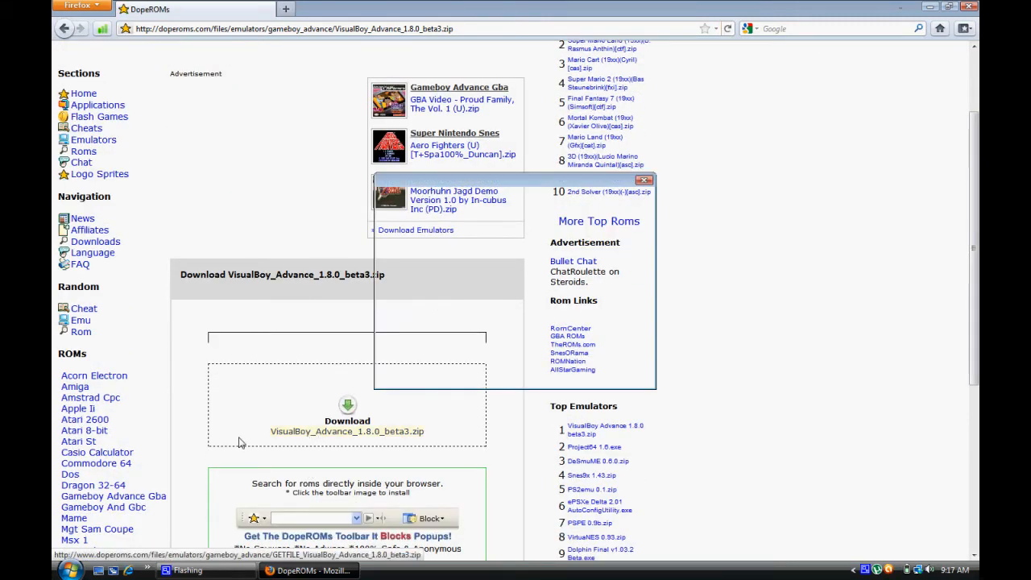
left_click(348, 425)
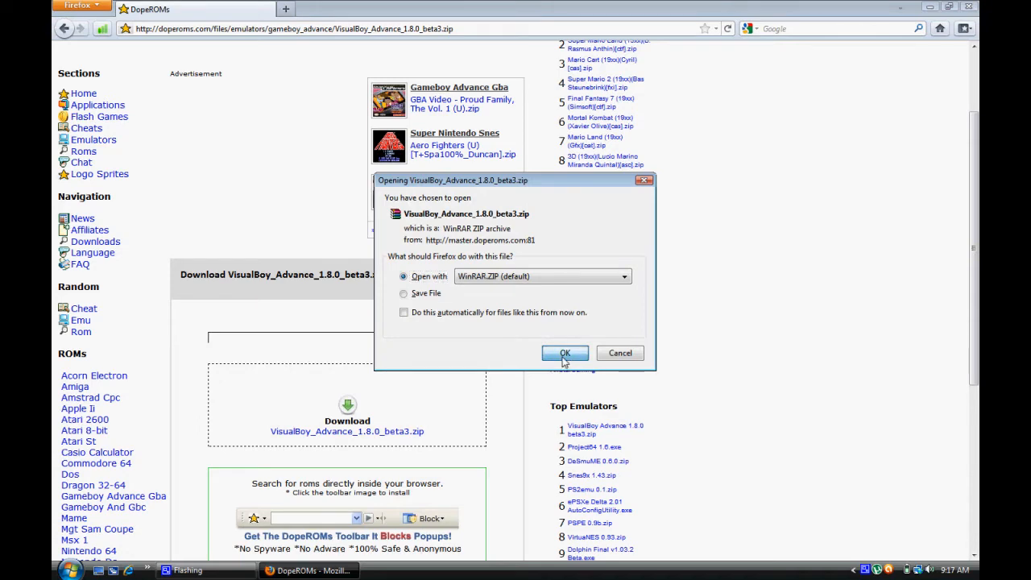
left_click(564, 353)
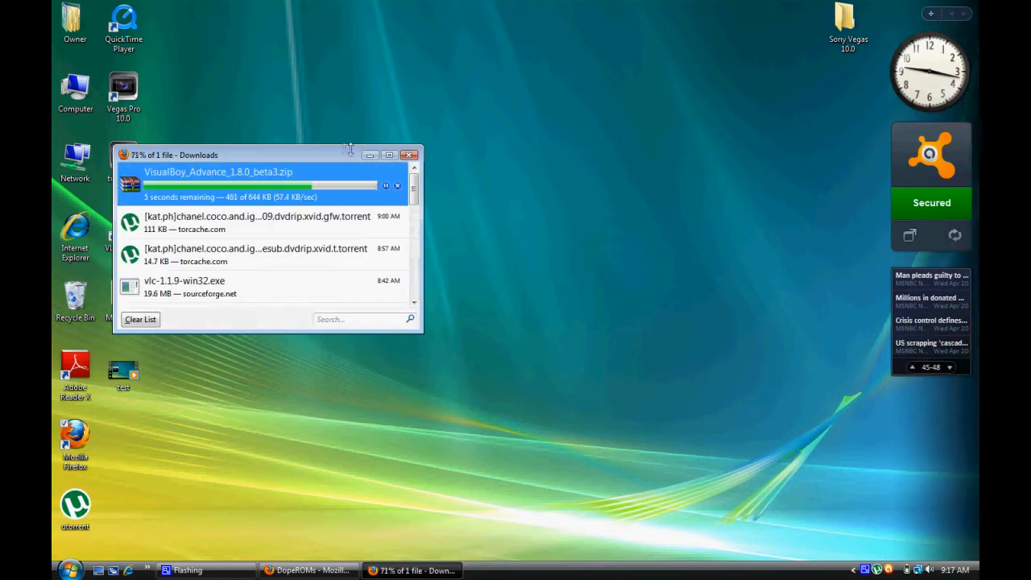
Move the Downloads window, open the finished 644 KB VisualBoy zip, and minimize Downloads.
left_click_drag(242, 155, 350, 194)
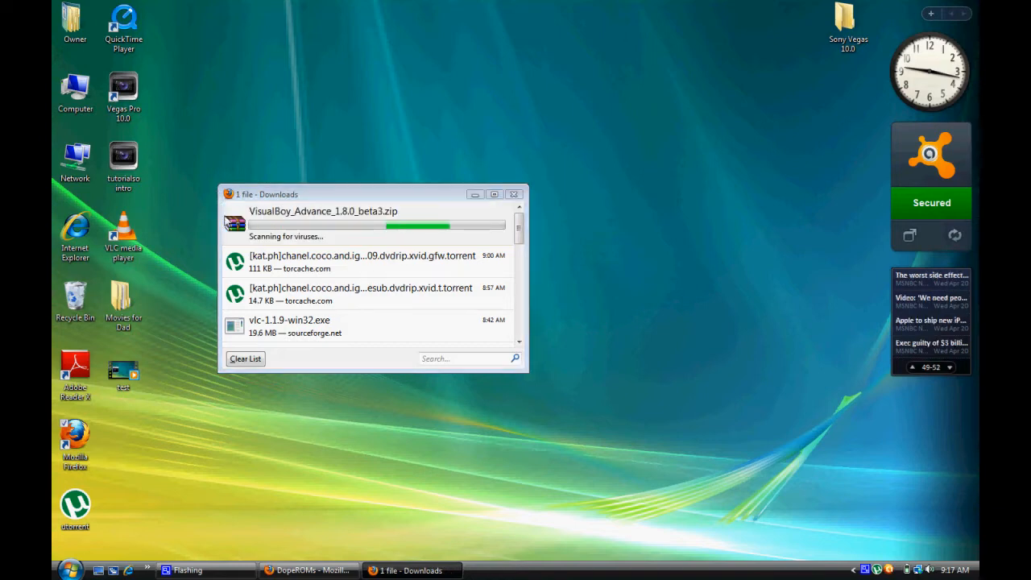
double_click(323, 211)
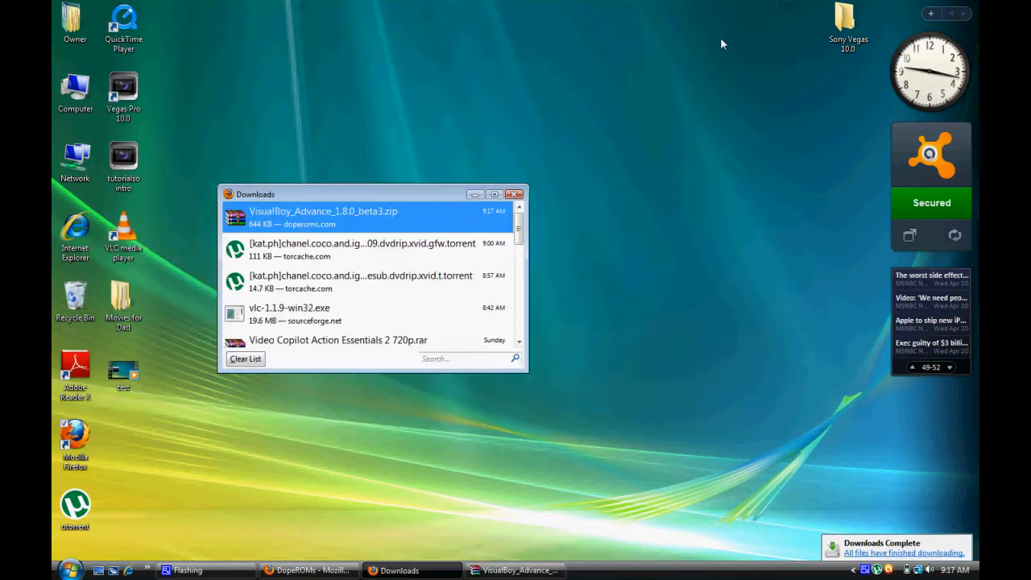
left_click(514, 194)
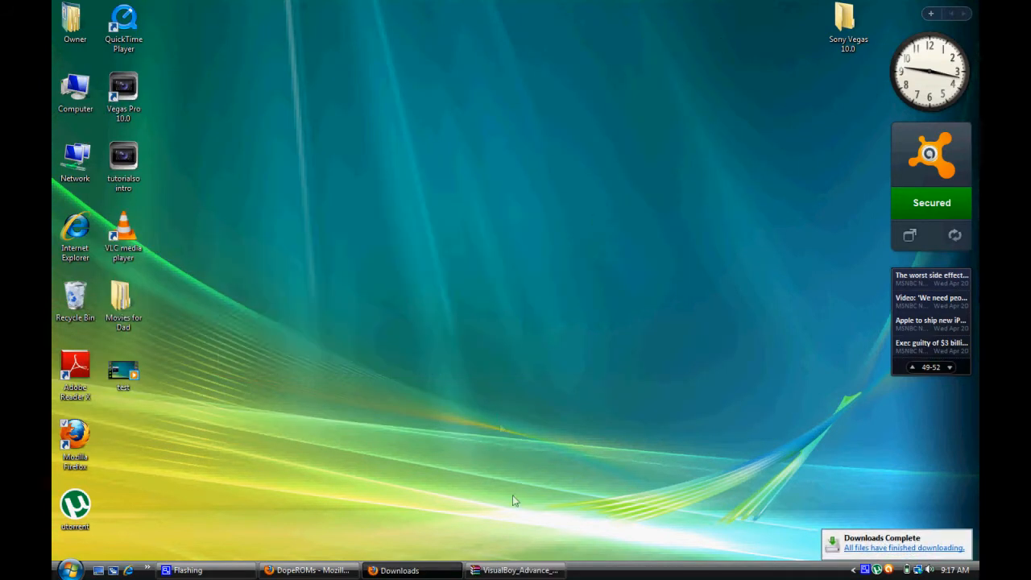
Pull VisualBoyAdvance.exe from the WinRAR archive onto the desktop, then minimize WinRAR.
left_click(514, 571)
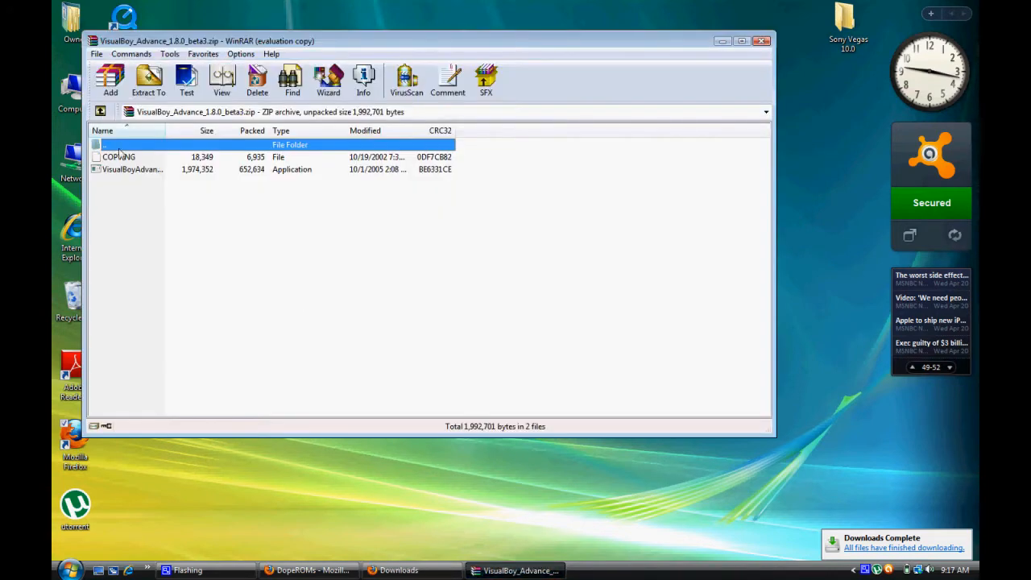
left_click(119, 156)
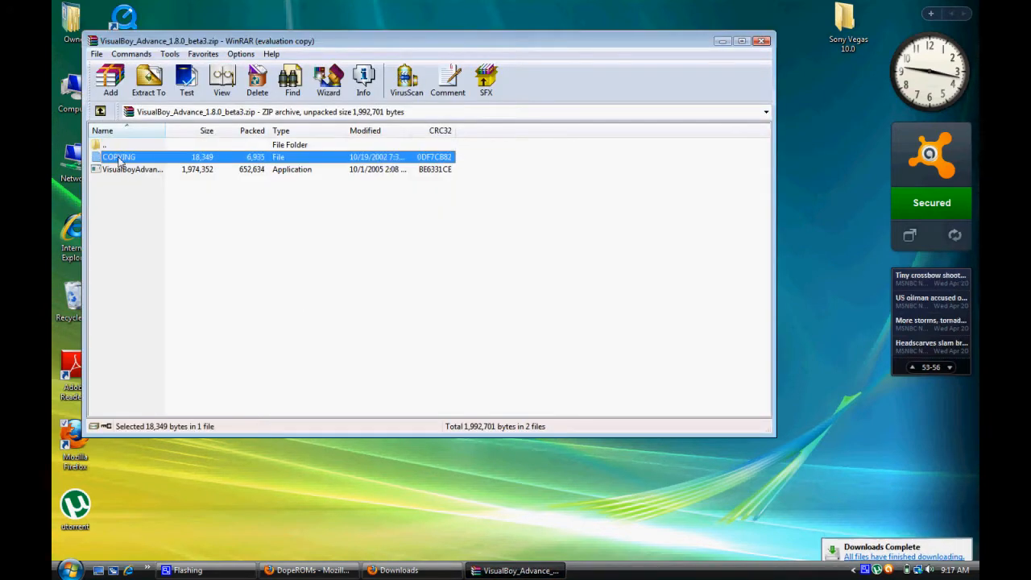
double_click(133, 169)
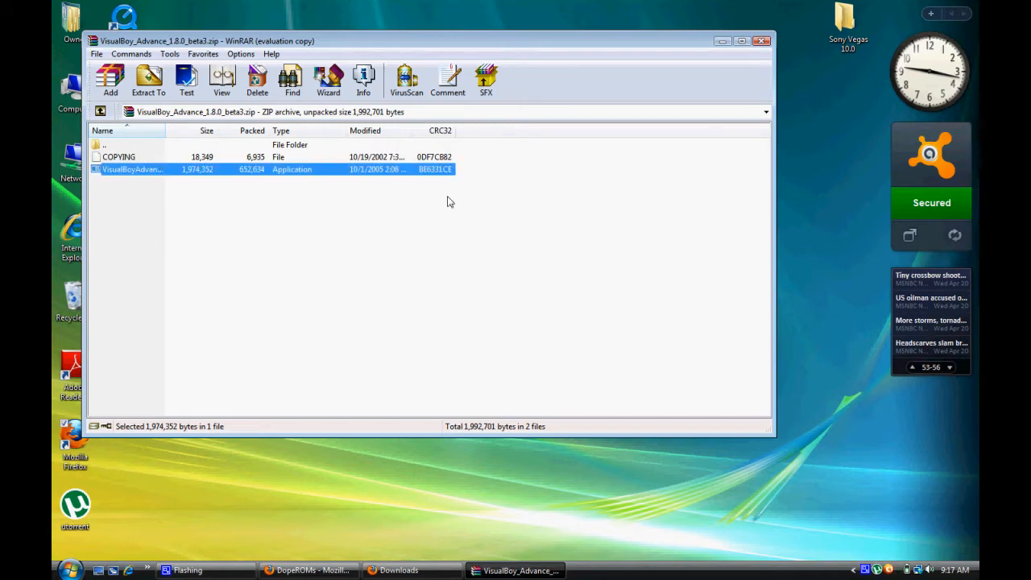
left_click(760, 41)
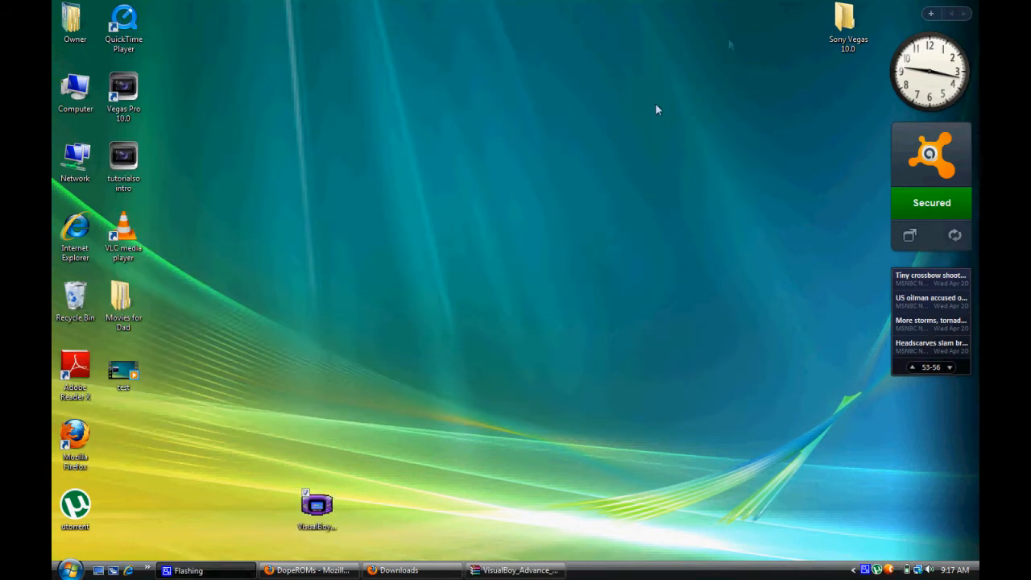
Run the VisualBoyAdvance emulator from its desktop icon.
double_click(317, 503)
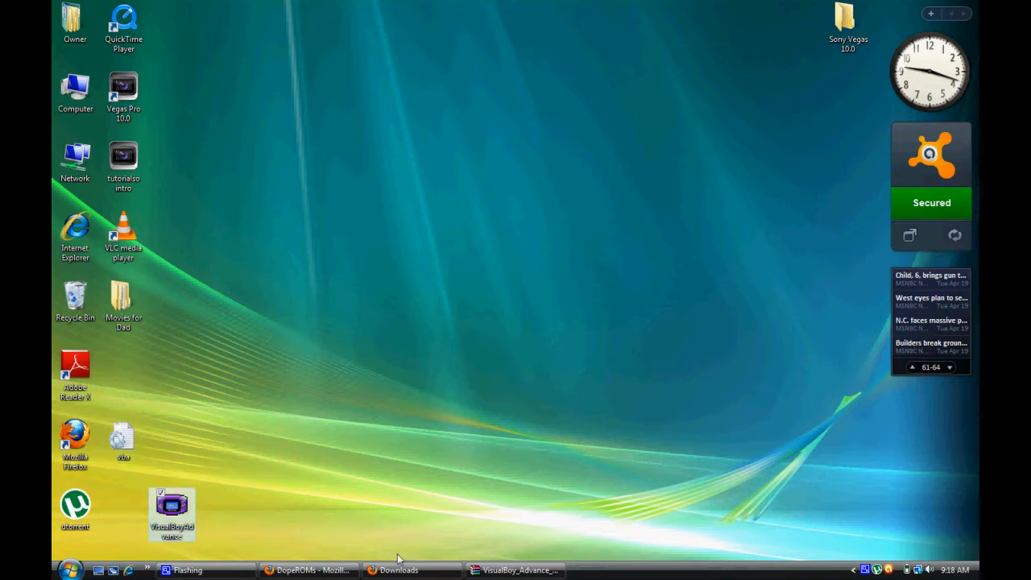
Return to Firefox, open the Roms section and choose Gameboy Advance Gba.
left_click(308, 570)
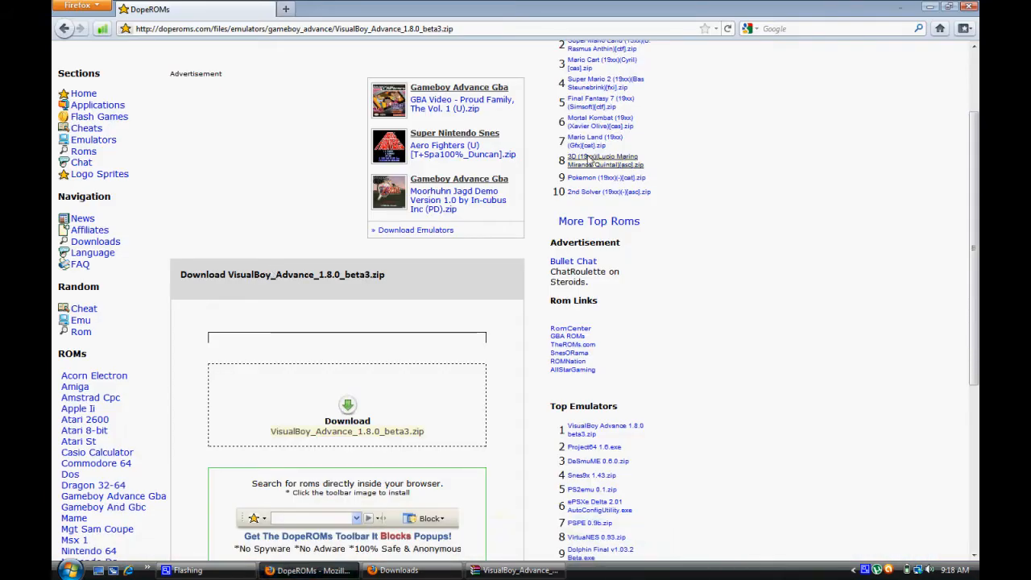
scroll("up", 3)
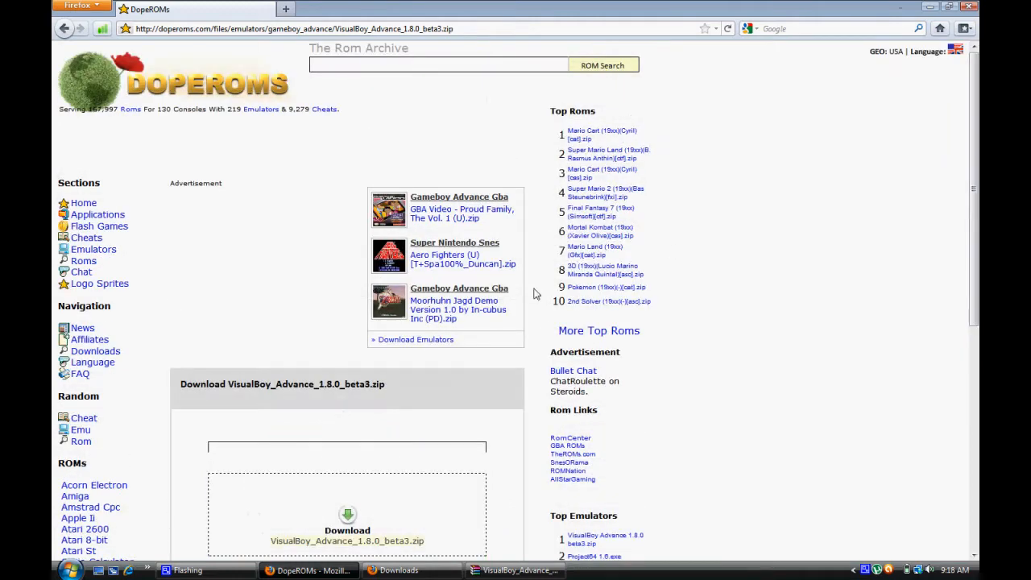
mouse_move(107, 260)
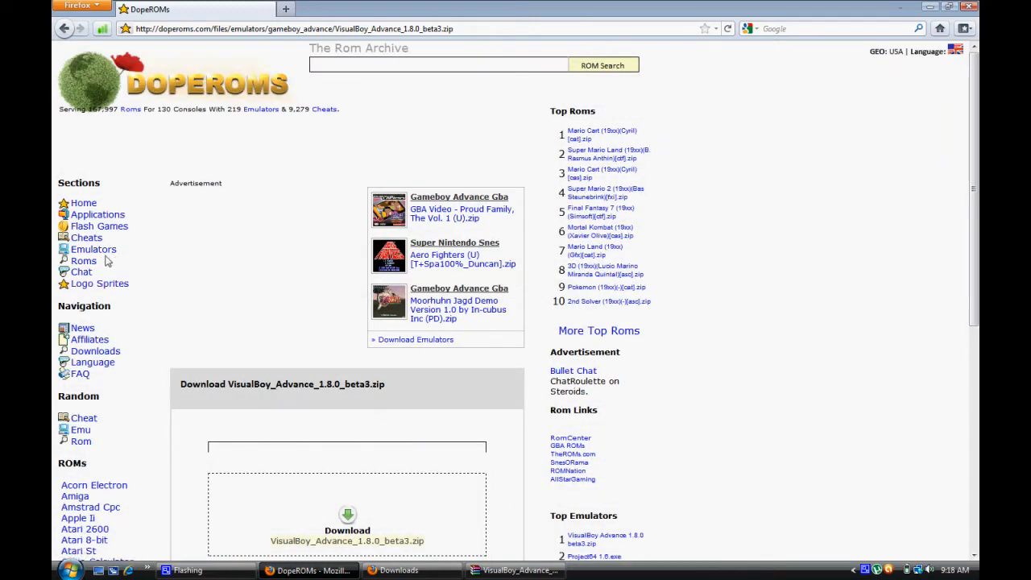
left_click(84, 260)
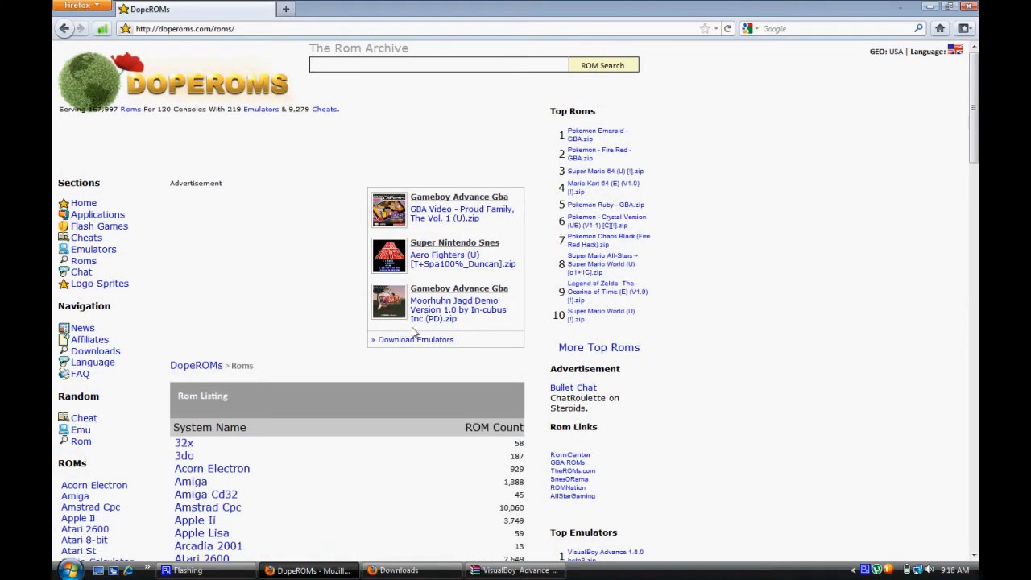
scroll("down", 3)
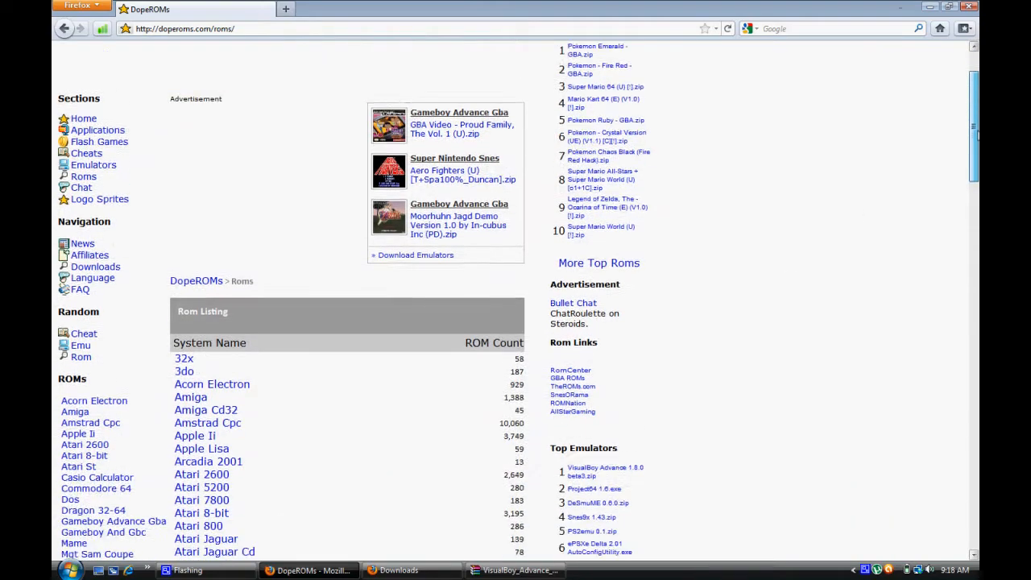
scroll("down", 3)
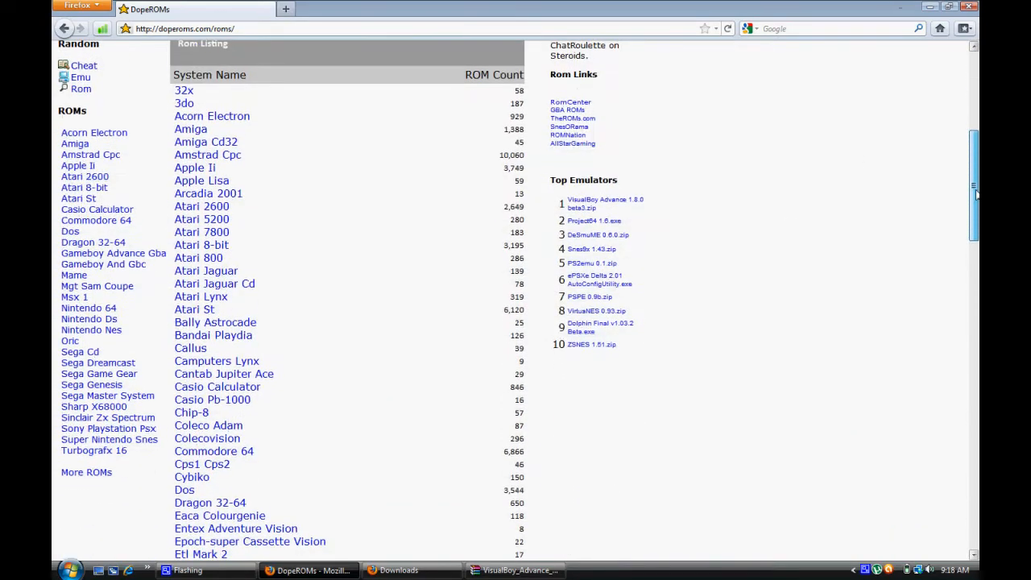
scroll("down", 3)
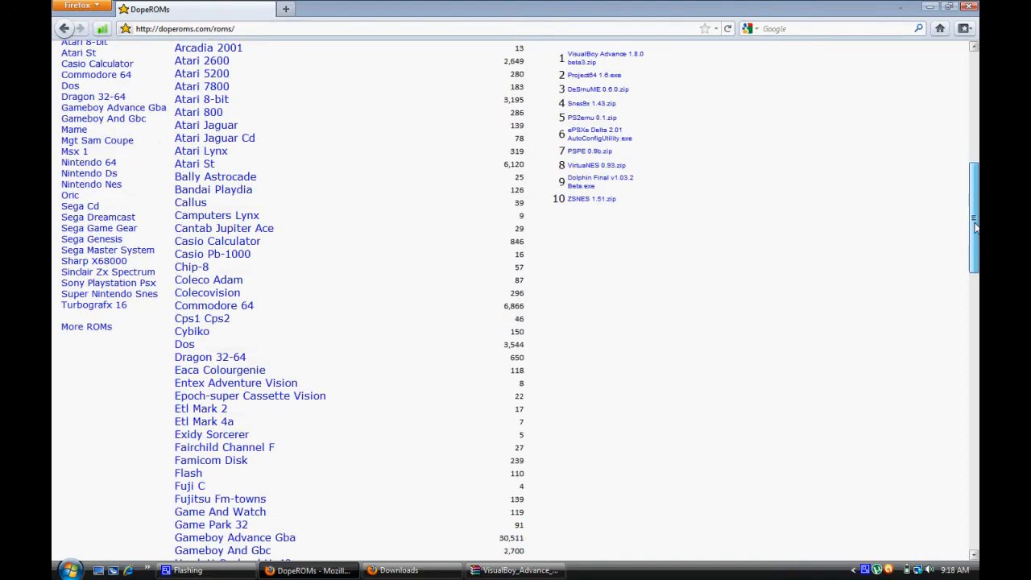
scroll("down", 3)
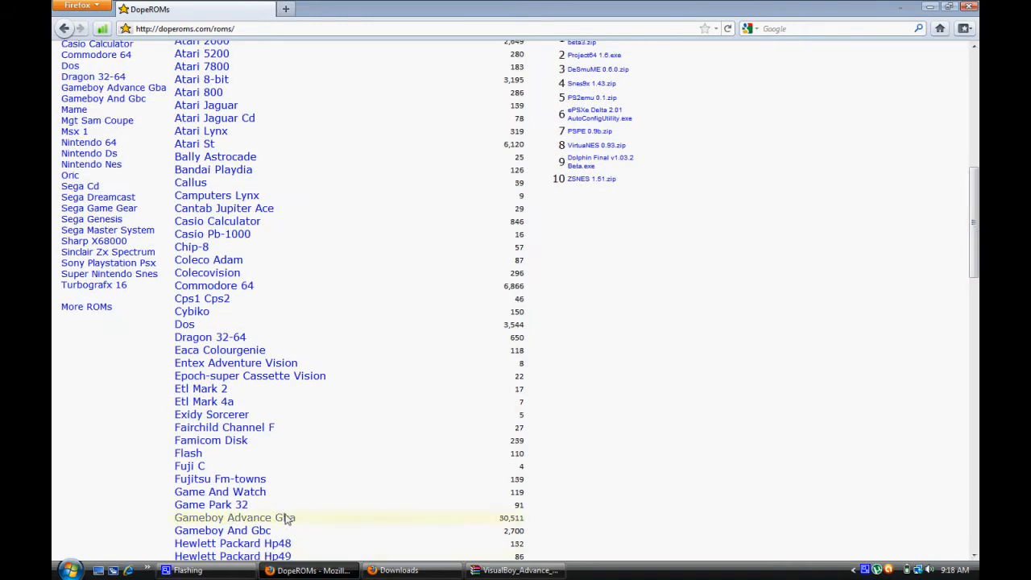
left_click(235, 517)
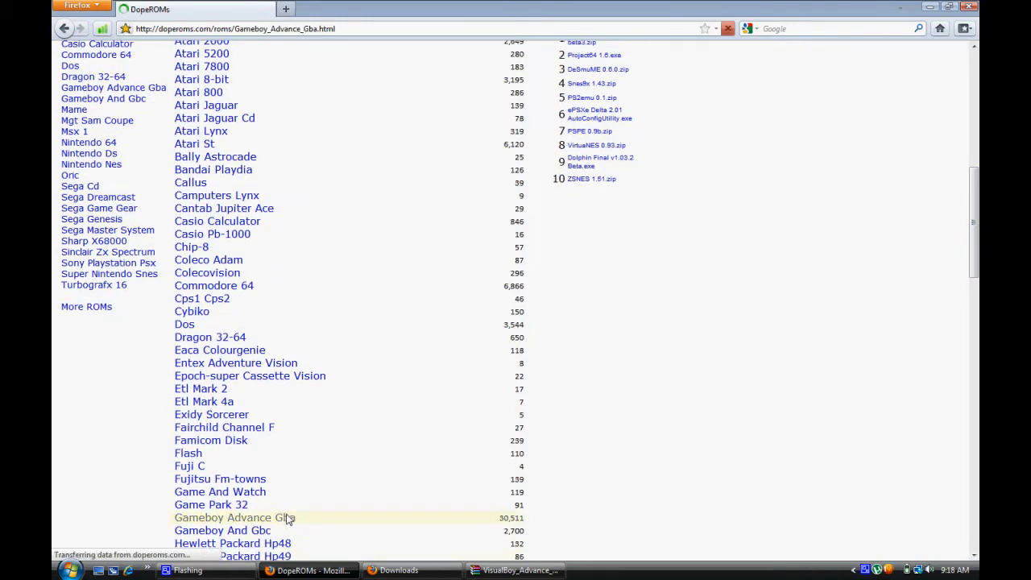
Quick-search the Gameboy Advance ROMs for 'Grand Theft Auto Advance' to reach its ROM page.
left_click(234, 517)
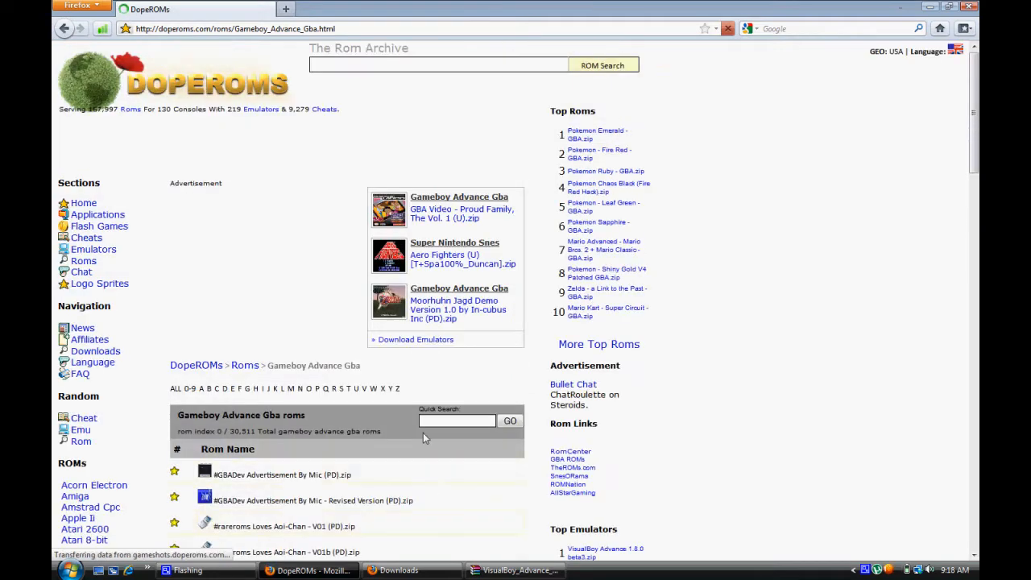
type("Gra")
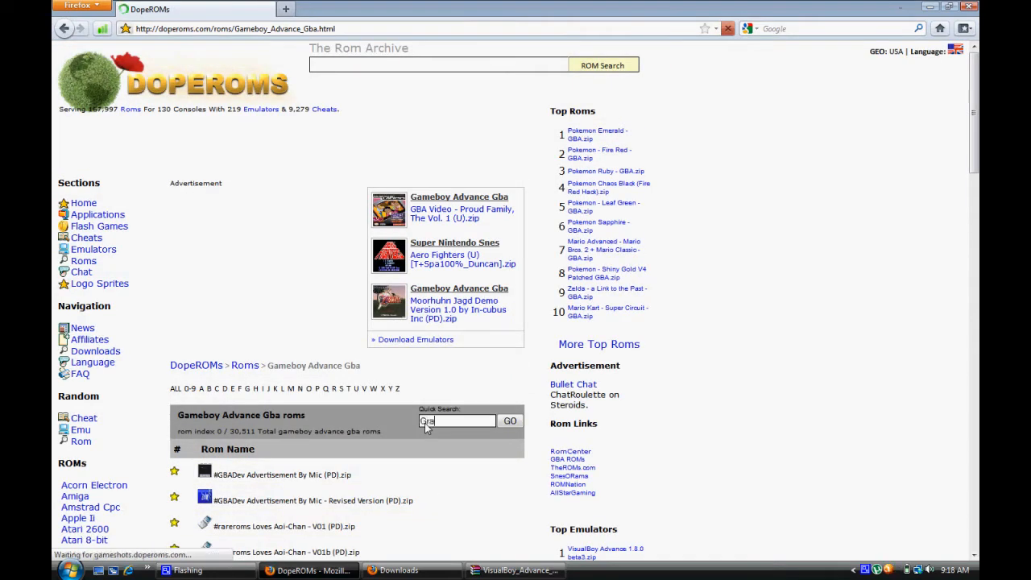
type("Grand Theft")
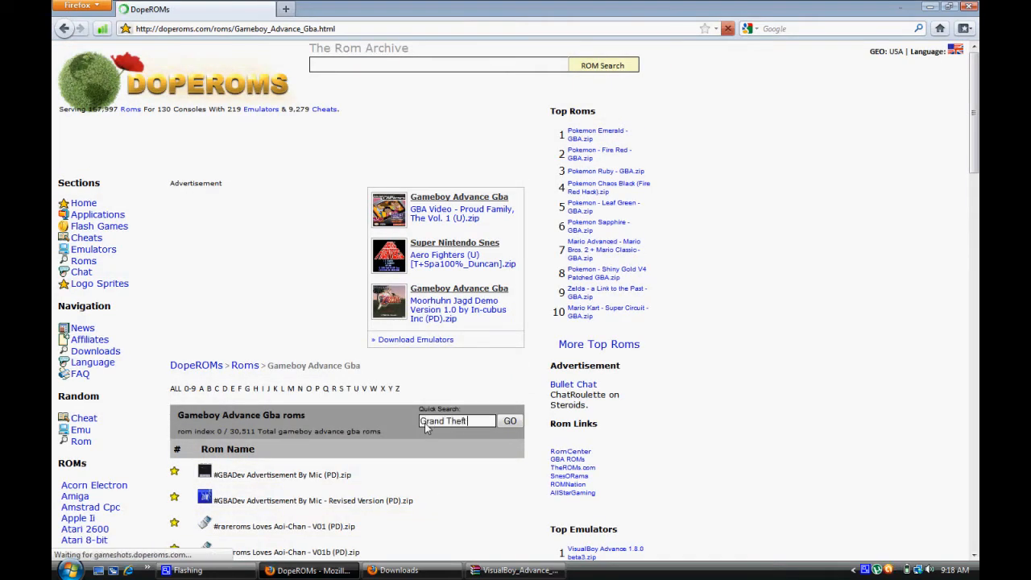
type("AutoA")
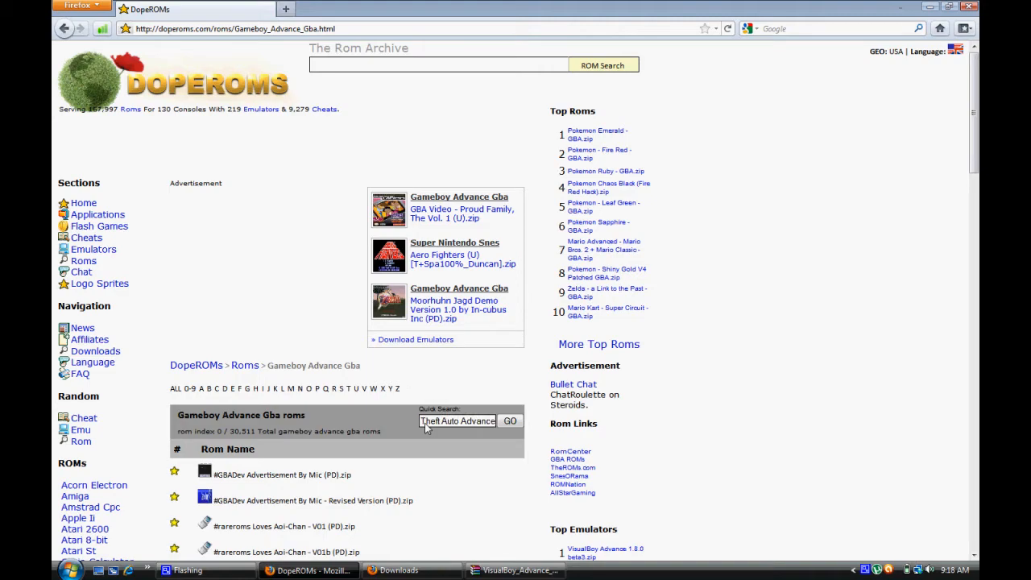
mouse_move(920, 352)
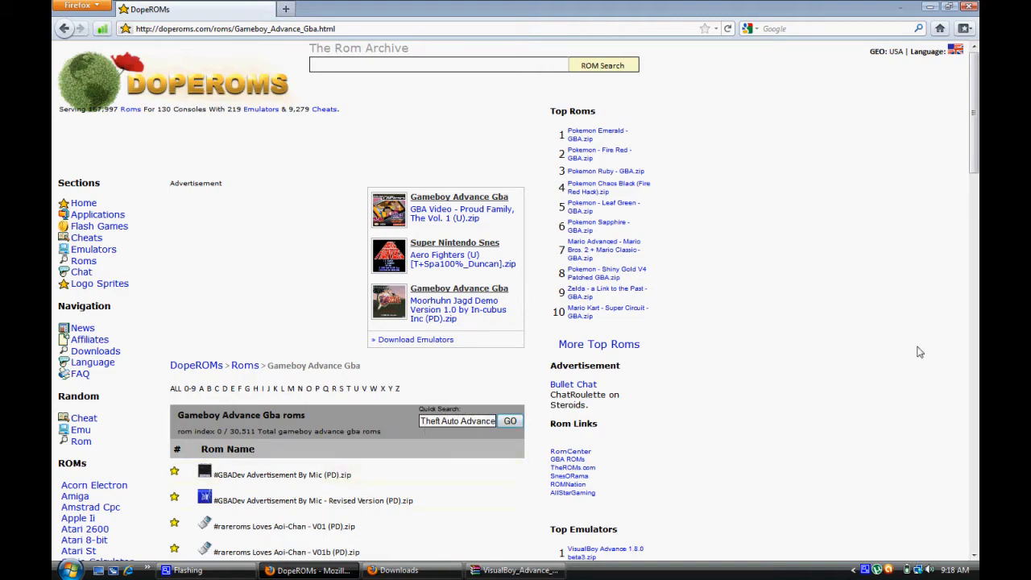
scroll("down", 3)
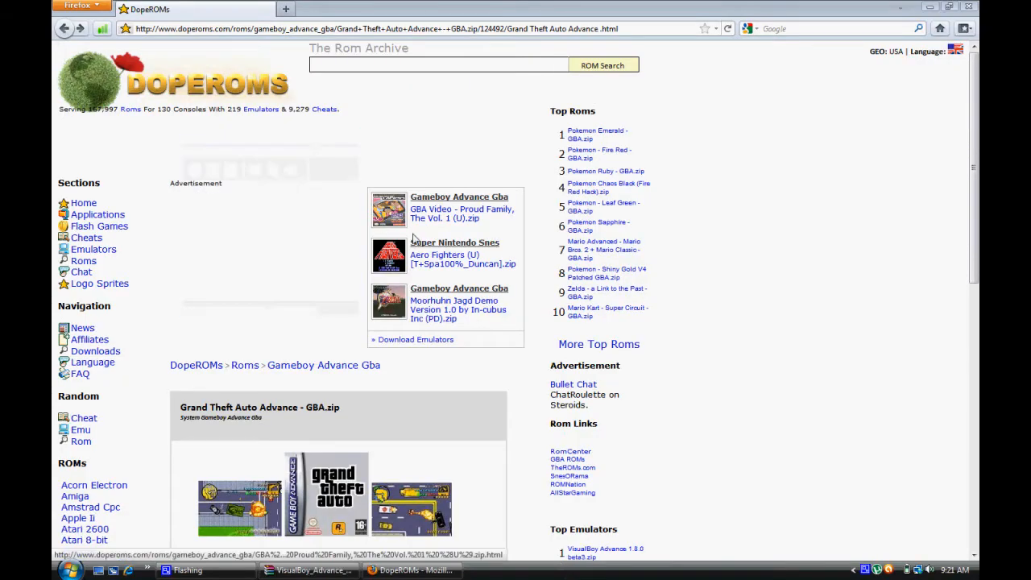
Follow Download ROM, then the 'Download Grand Theft Auto Advance - GBA.zip' link.
scroll("down", 3)
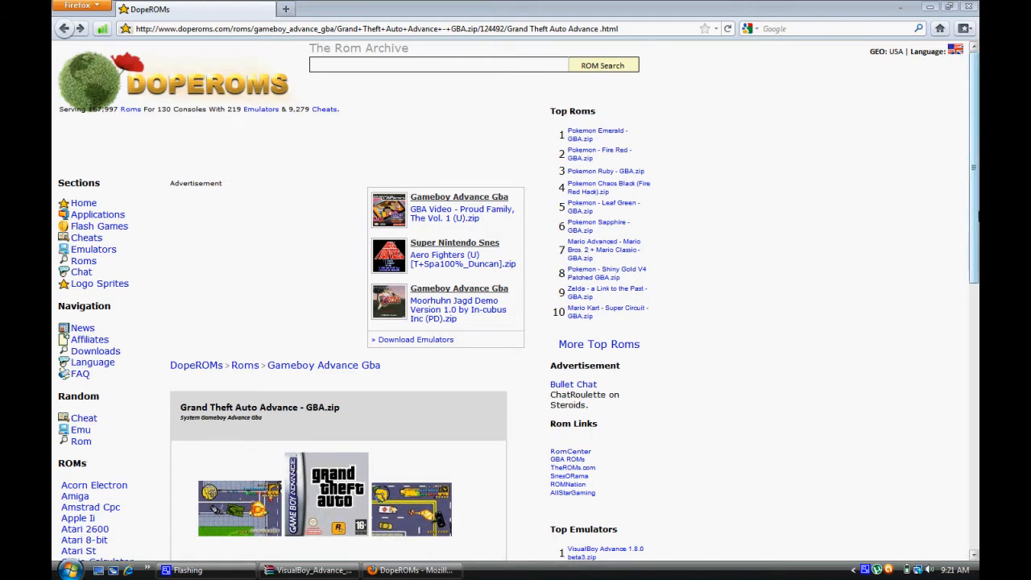
scroll("down", 3)
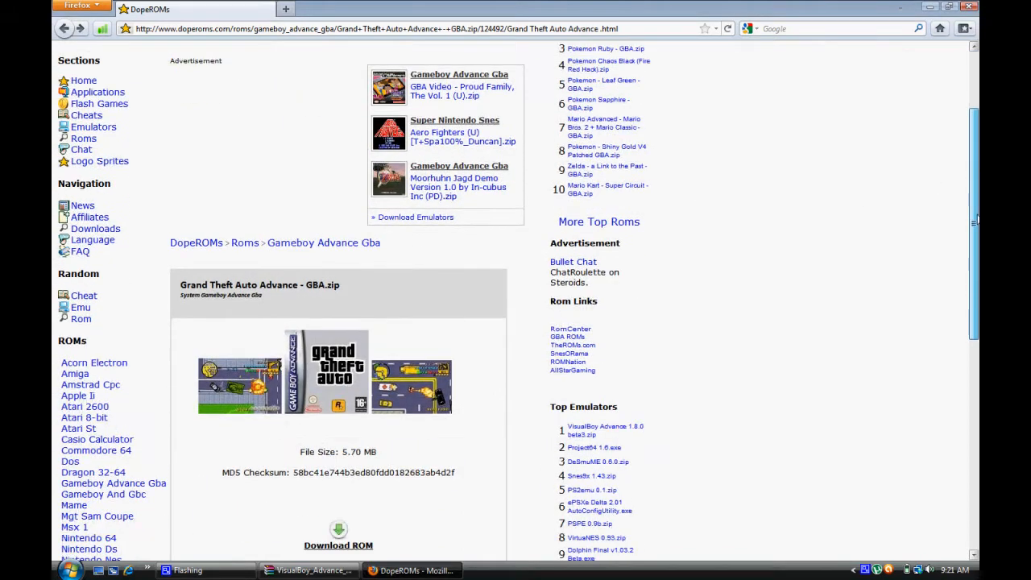
scroll("down", 3)
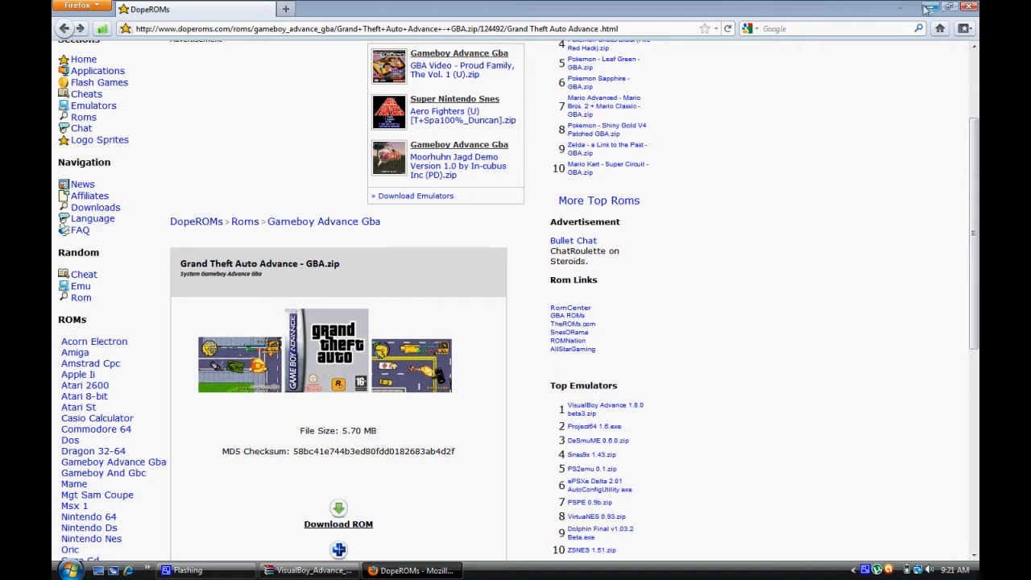
left_click(929, 7)
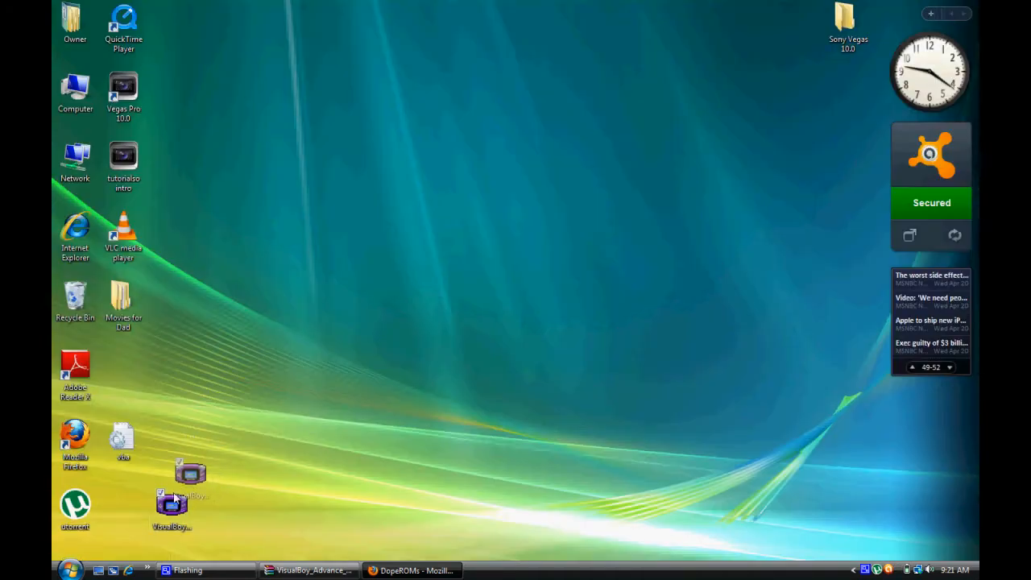
left_click(411, 571)
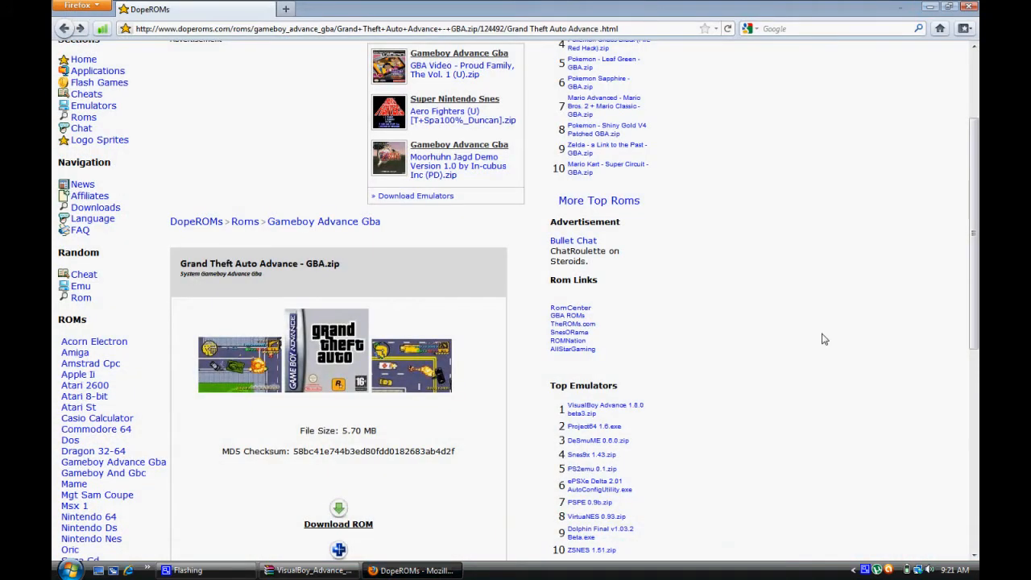
scroll("down", 3)
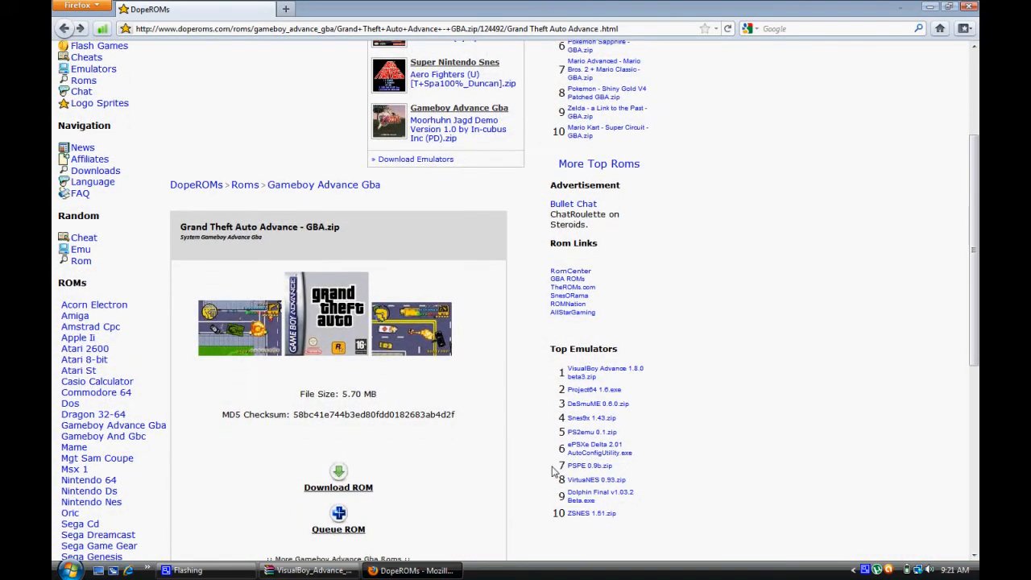
left_click(338, 487)
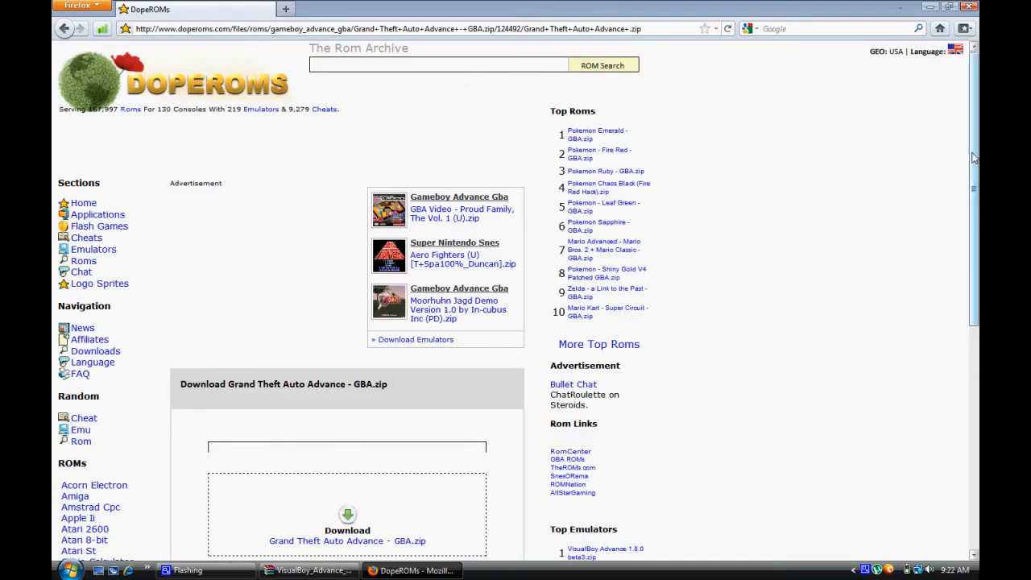
scroll("down", 3)
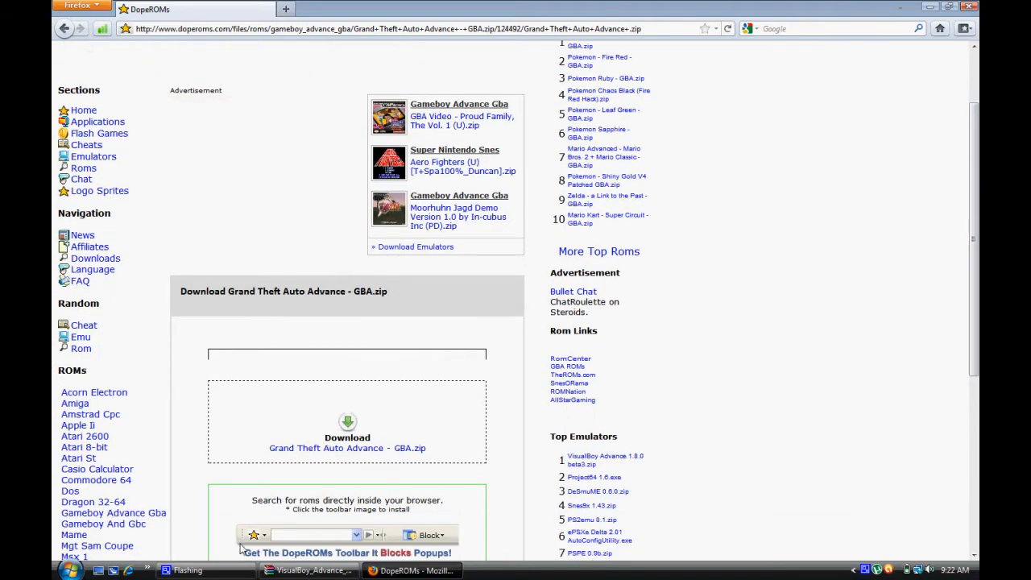
left_click(347, 448)
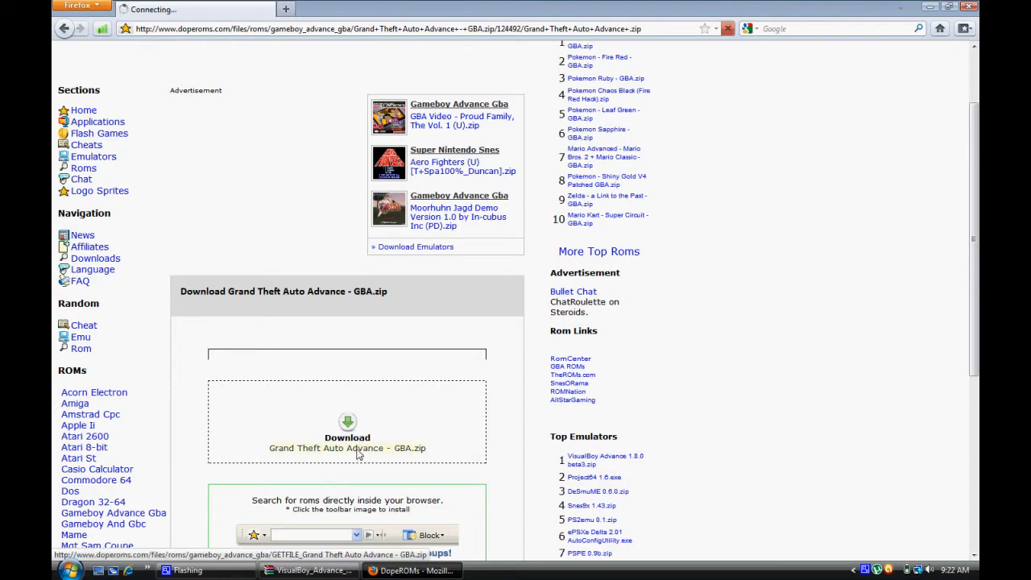
mouse_move(290, 444)
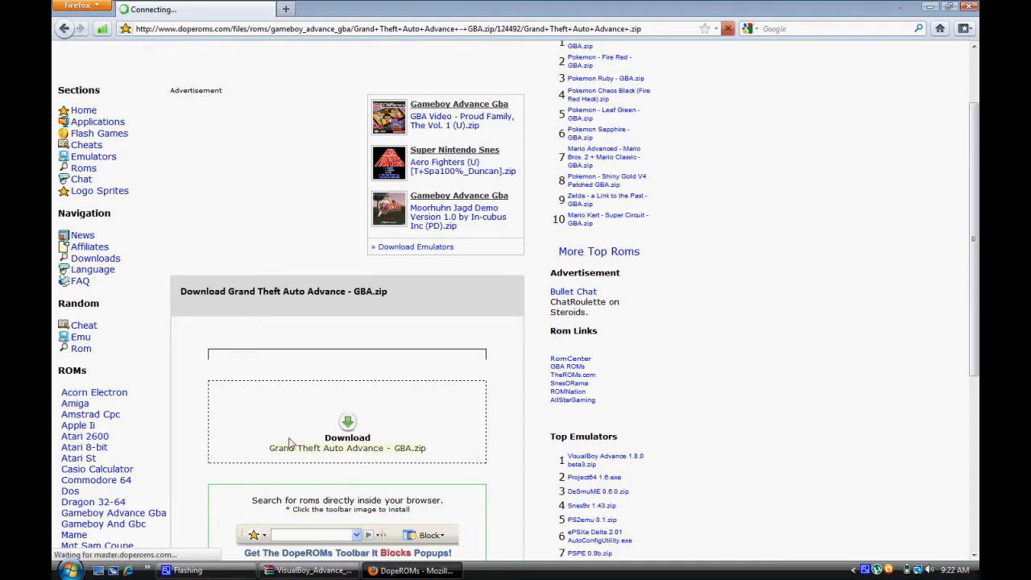
Download Grand Theft Auto Advance - GBA.zip (5.7 MB) and open it with WinRAR.
left_click(347, 447)
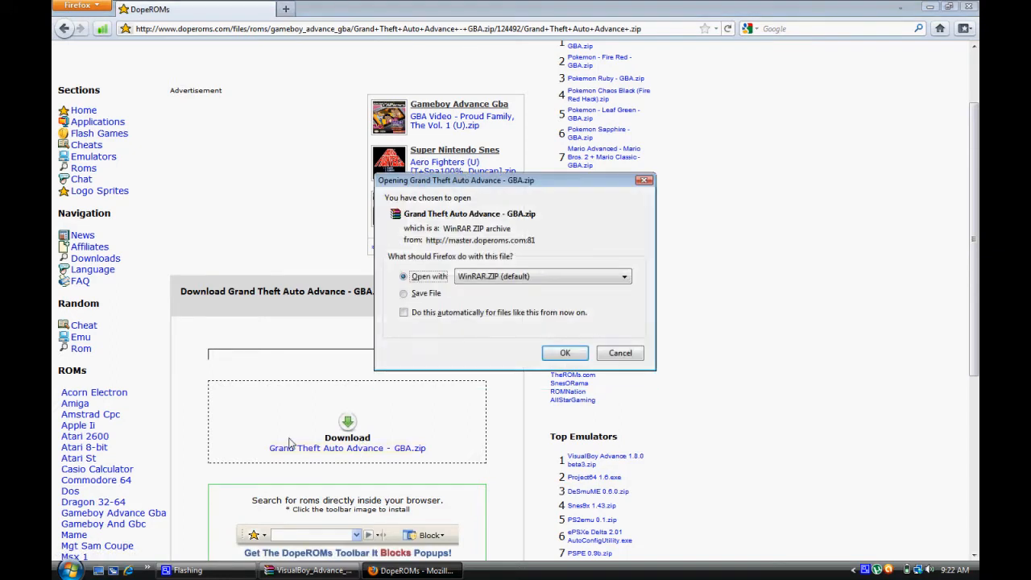
mouse_move(666, 278)
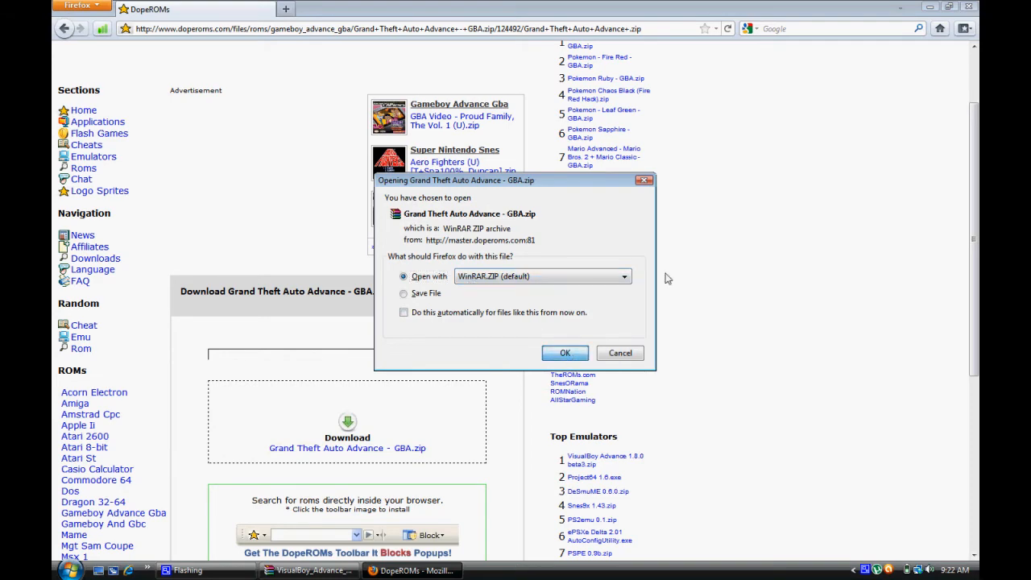
left_click(565, 352)
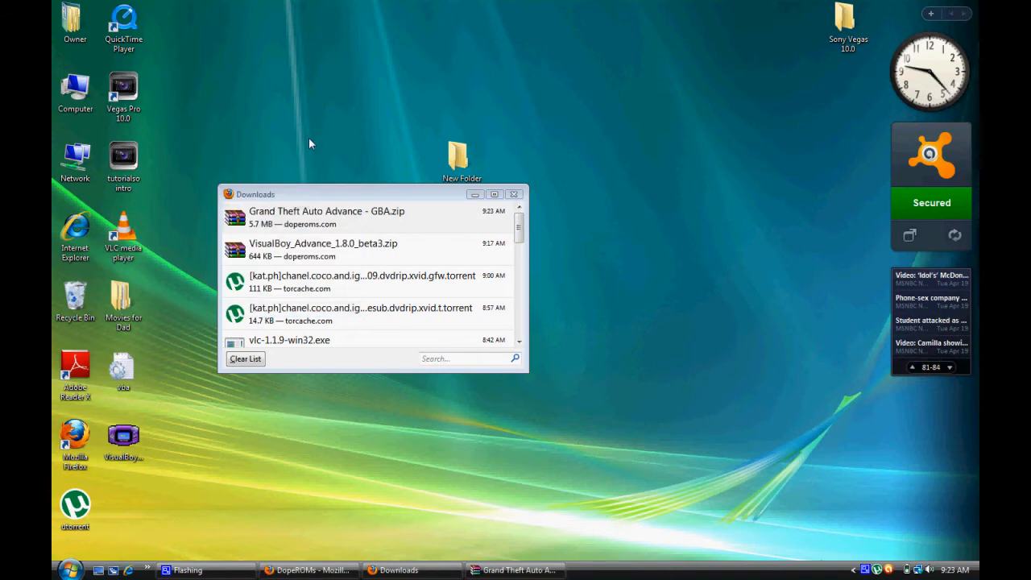
mouse_move(337, 261)
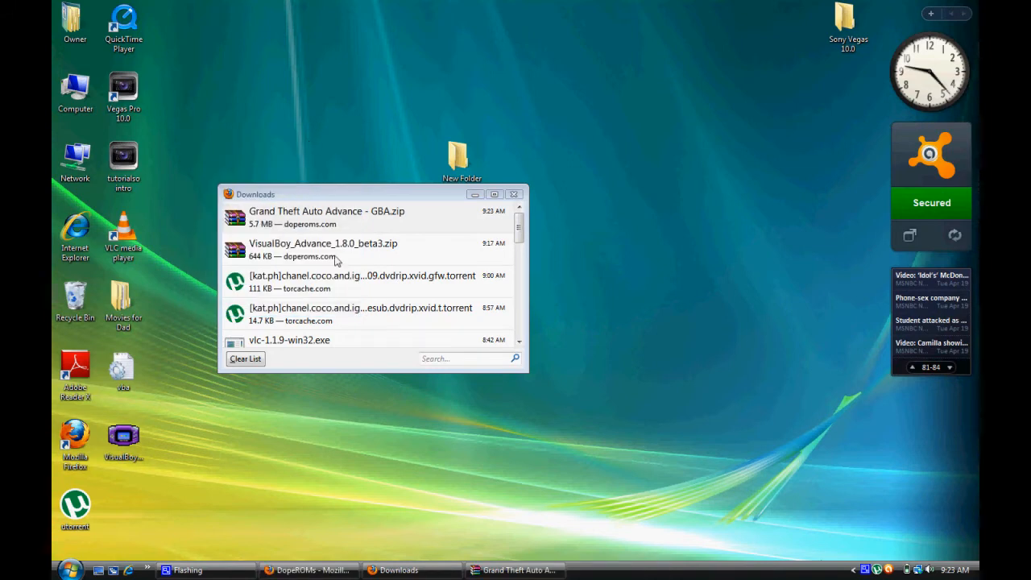
mouse_move(326, 217)
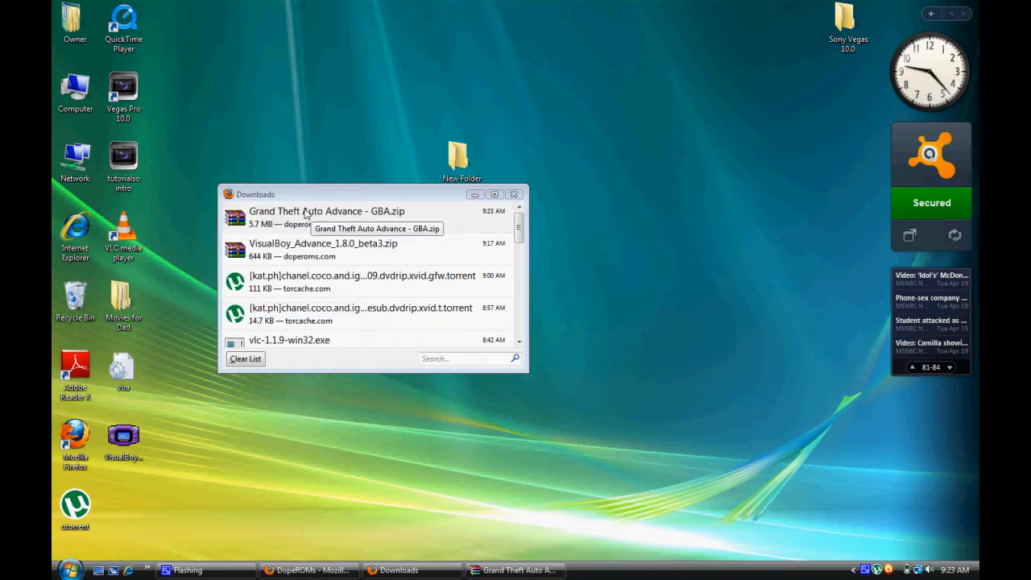
mouse_move(373, 205)
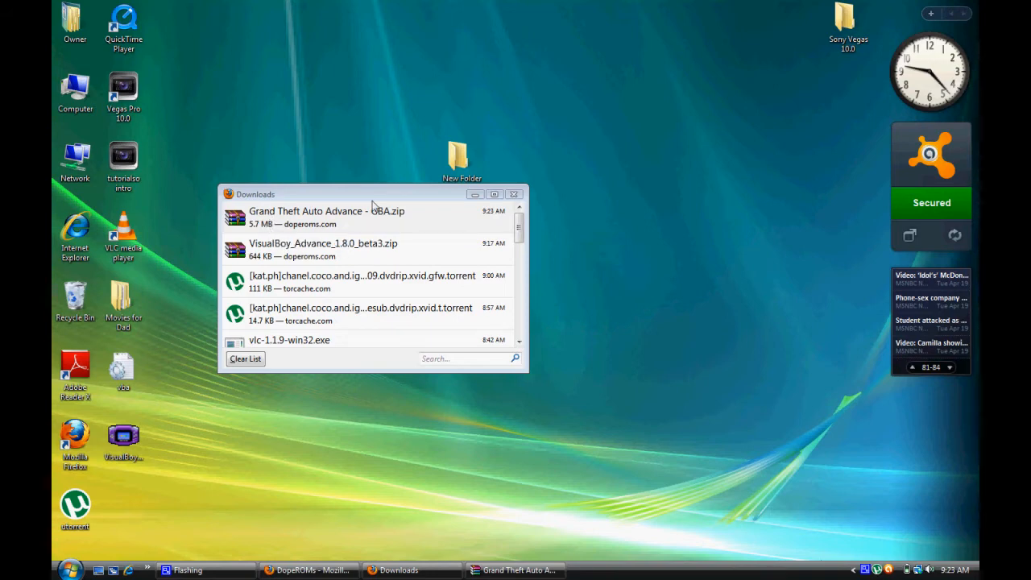
Extract the GTA Advance .gba ROM to the desktop, then move it and VisualBoyAdvance into New Folder.
left_click(514, 194)
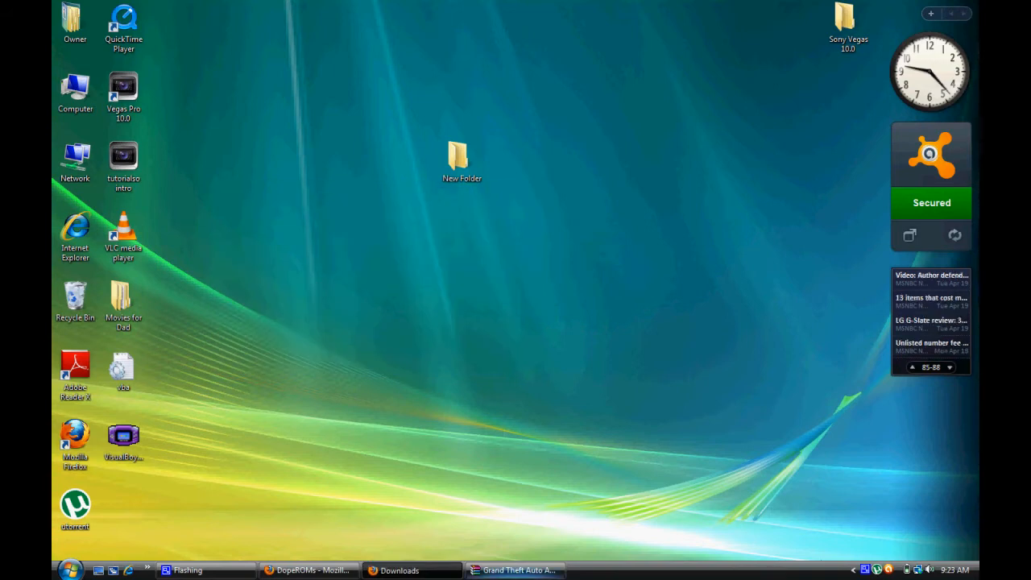
left_click(515, 570)
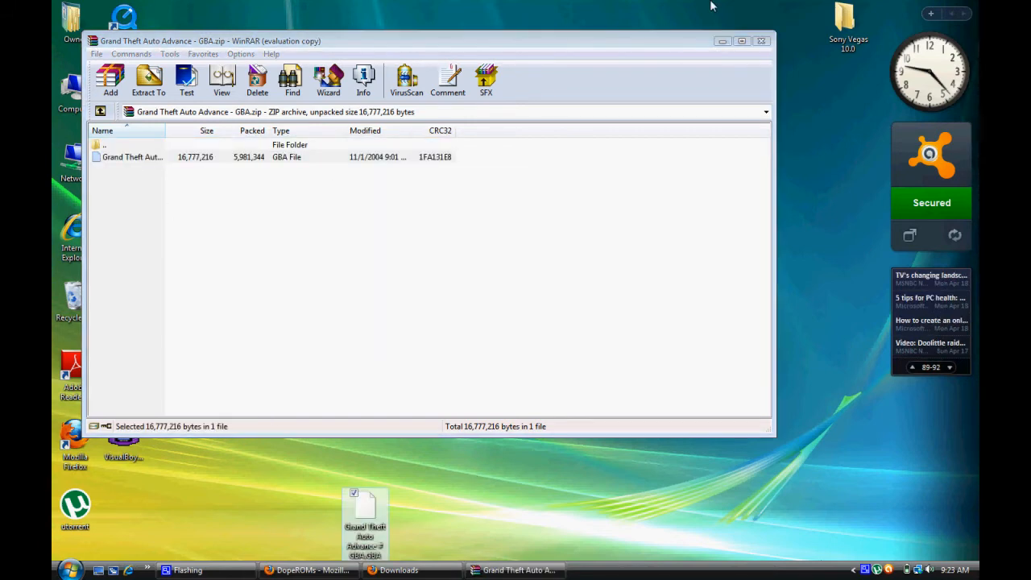
left_click(740, 42)
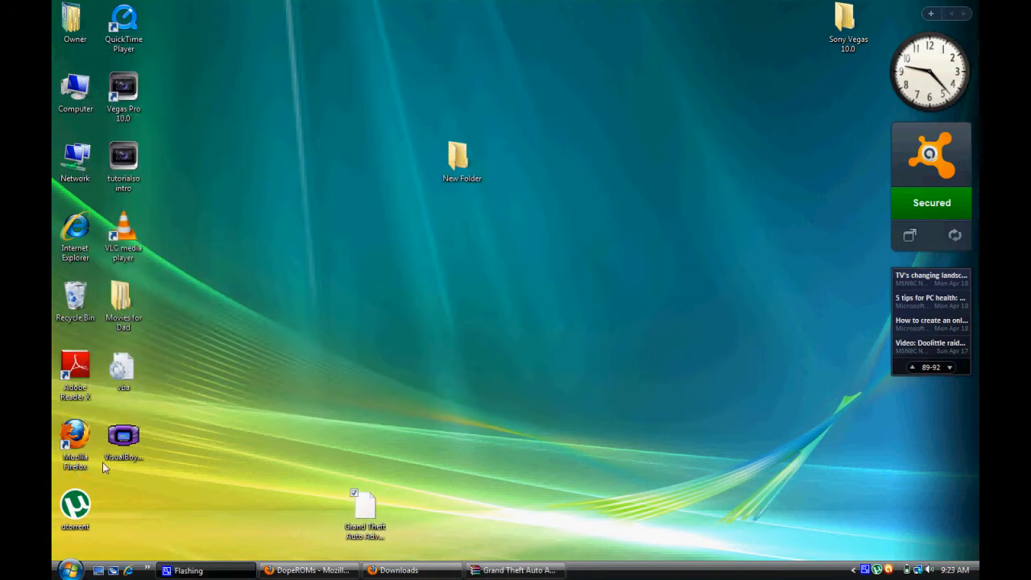
left_click_drag(123, 435, 655, 366)
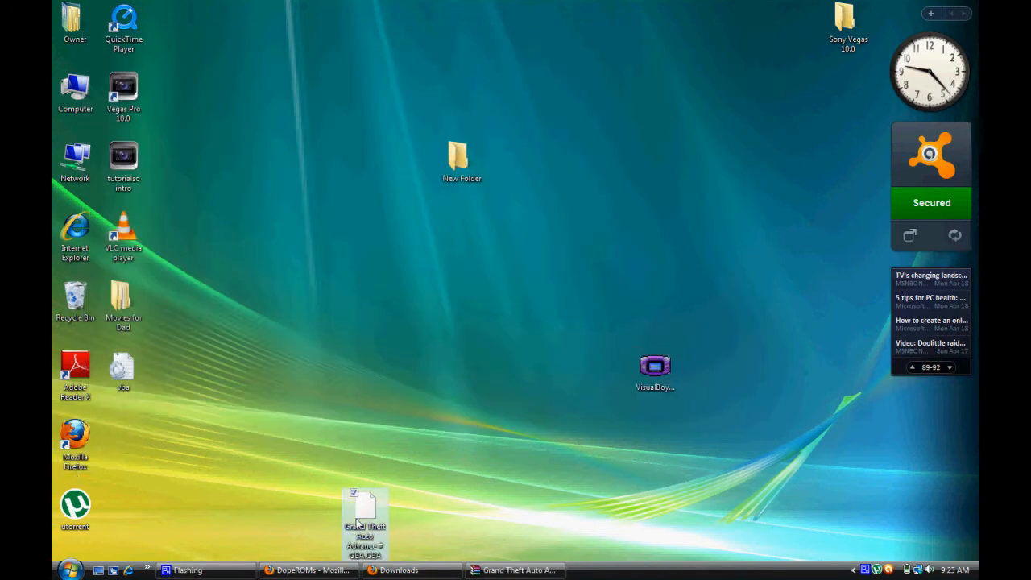
left_click_drag(364, 523, 558, 382)
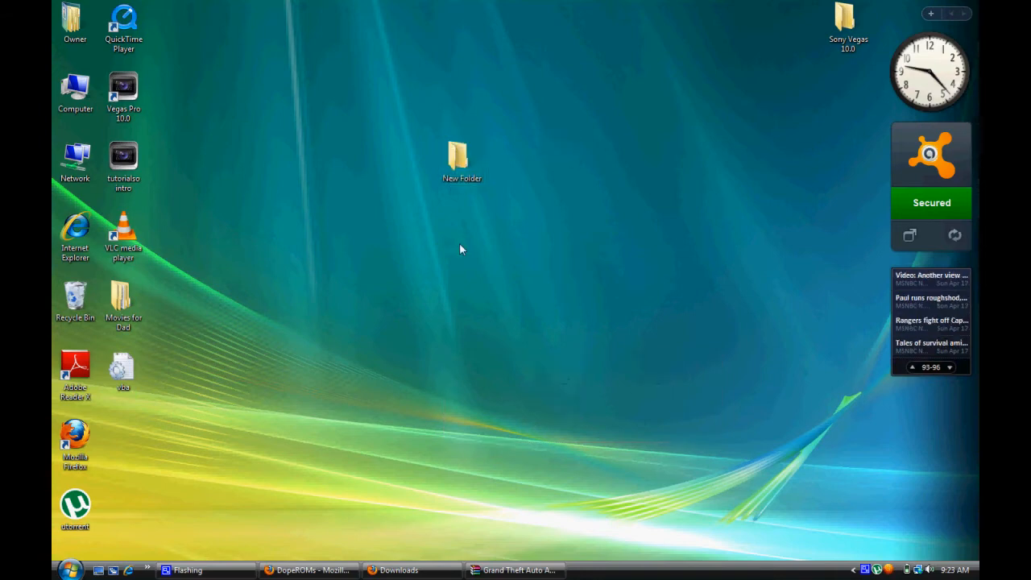
Launch VisualBoyAdvance from New Folder and select the Grand Theft Auto Advance ROM.
double_click(461, 161)
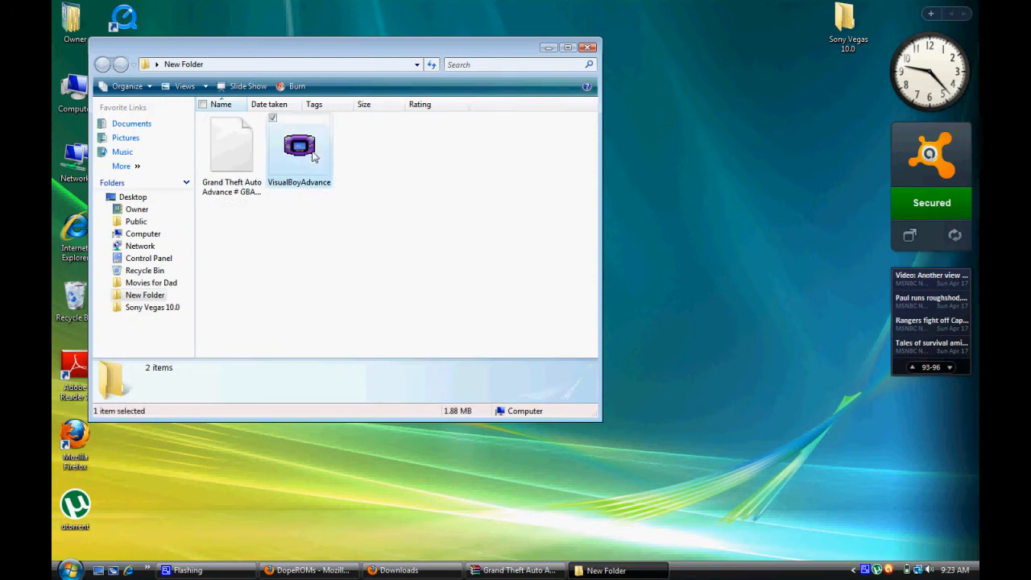
double_click(299, 145)
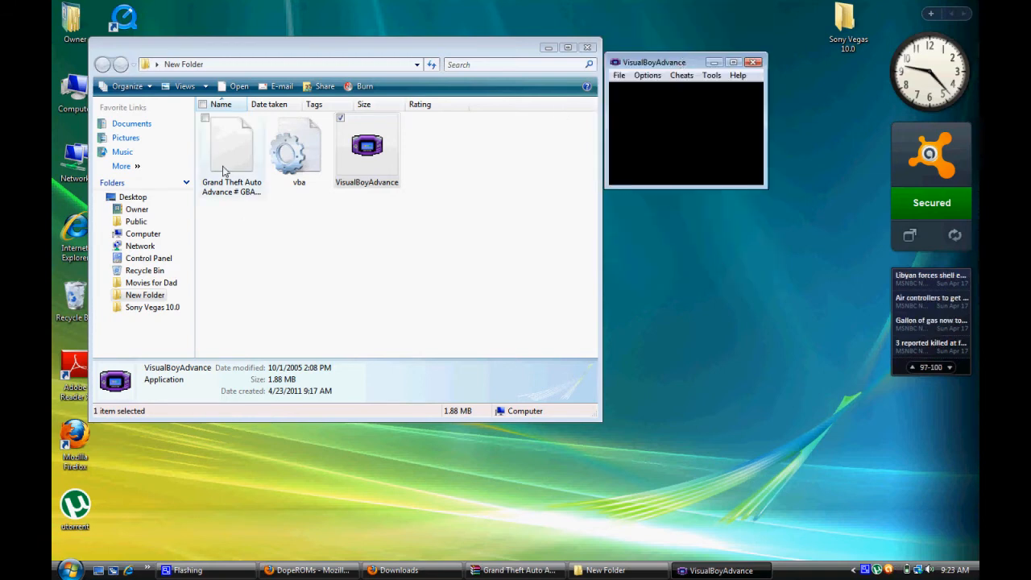
left_click(231, 149)
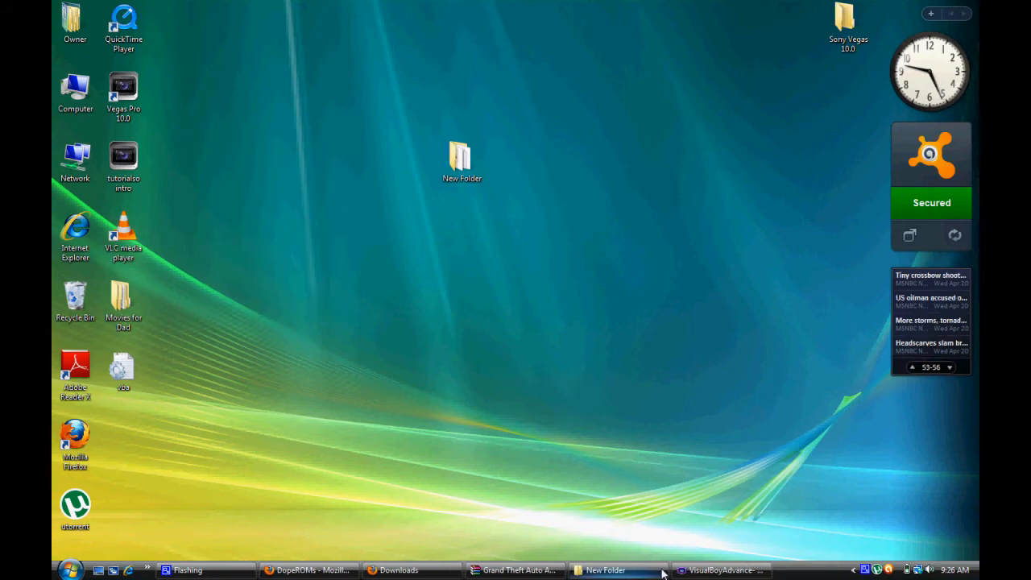
Restore the VisualBoyAdvance window and move the character down to follow Vinnie.
left_click(716, 570)
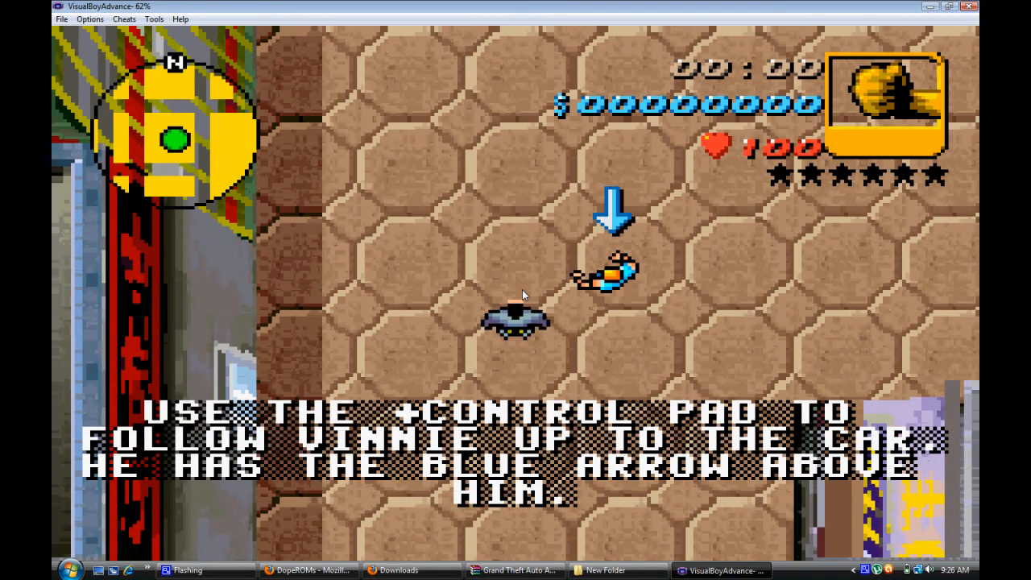
key("Down")
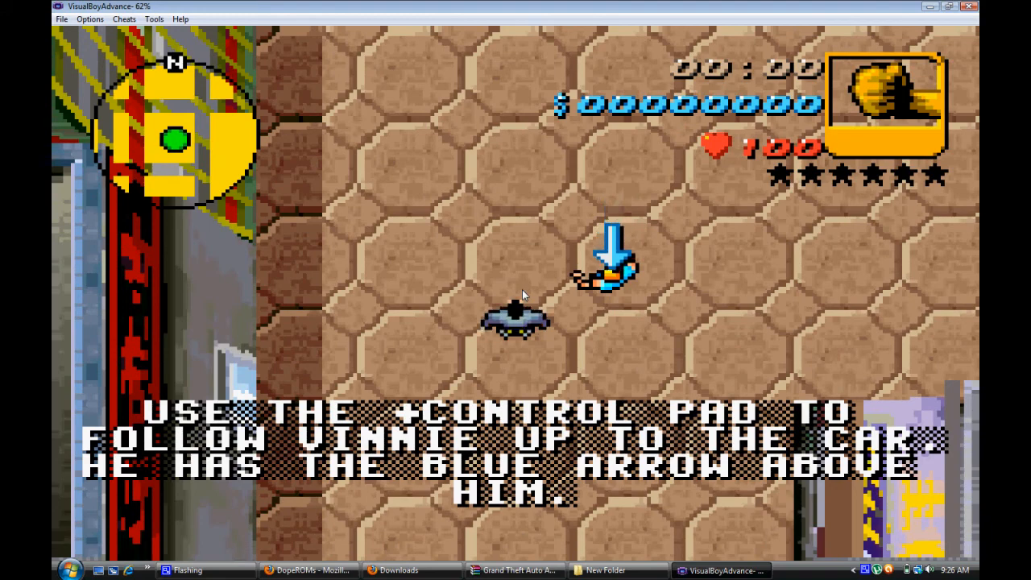